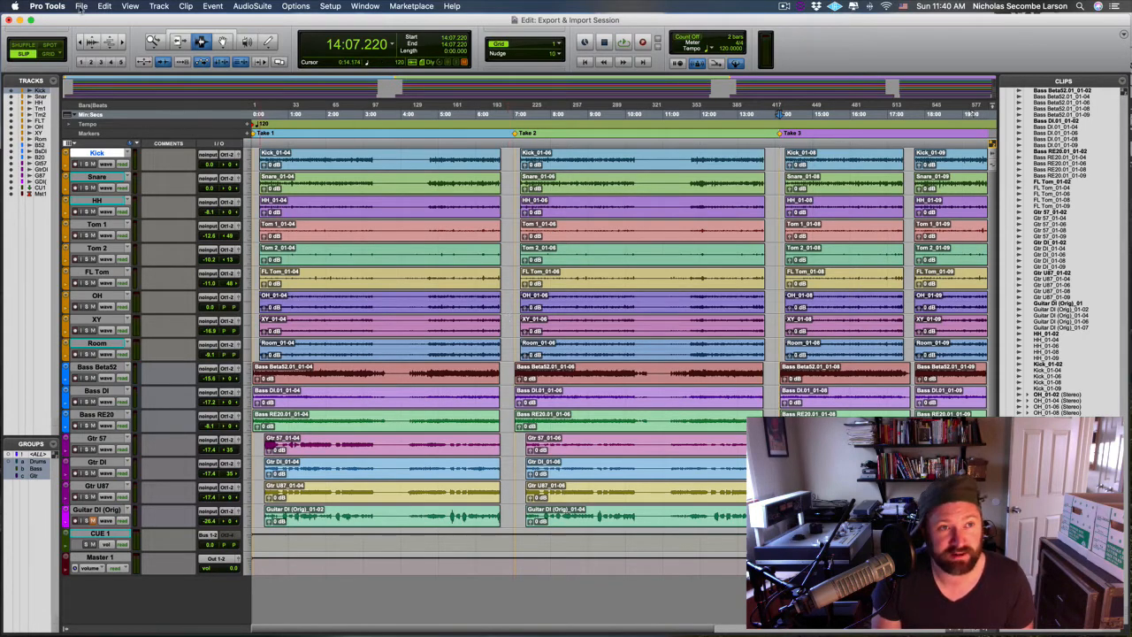
Select the session's tracks and show File > Export's 'Selected Tracks as New AAF/OMF…' choice.
left_click(81, 7)
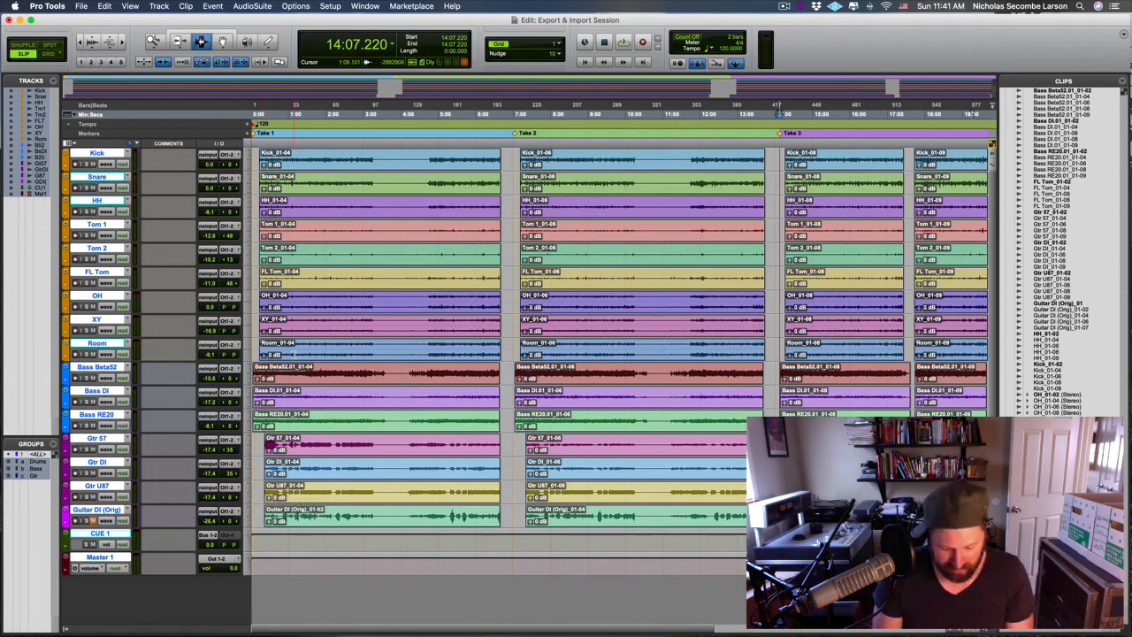
left_click(81, 7)
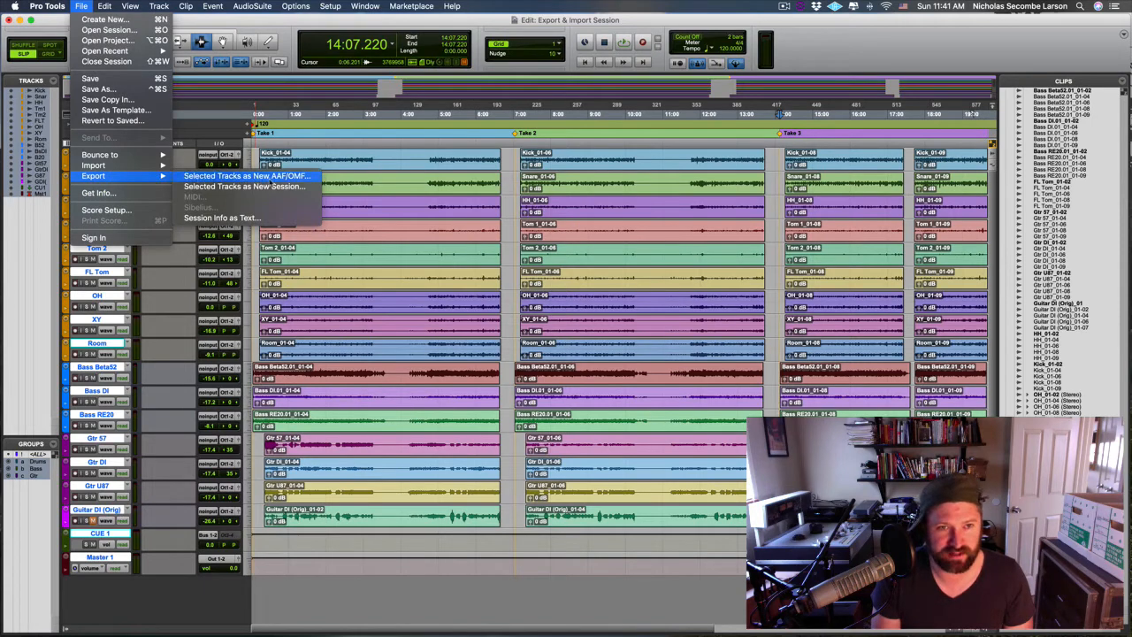
Export the selected tracks as a new AAF and name the sequence 'AAF Export 1' in Publishing Options.
left_click(248, 175)
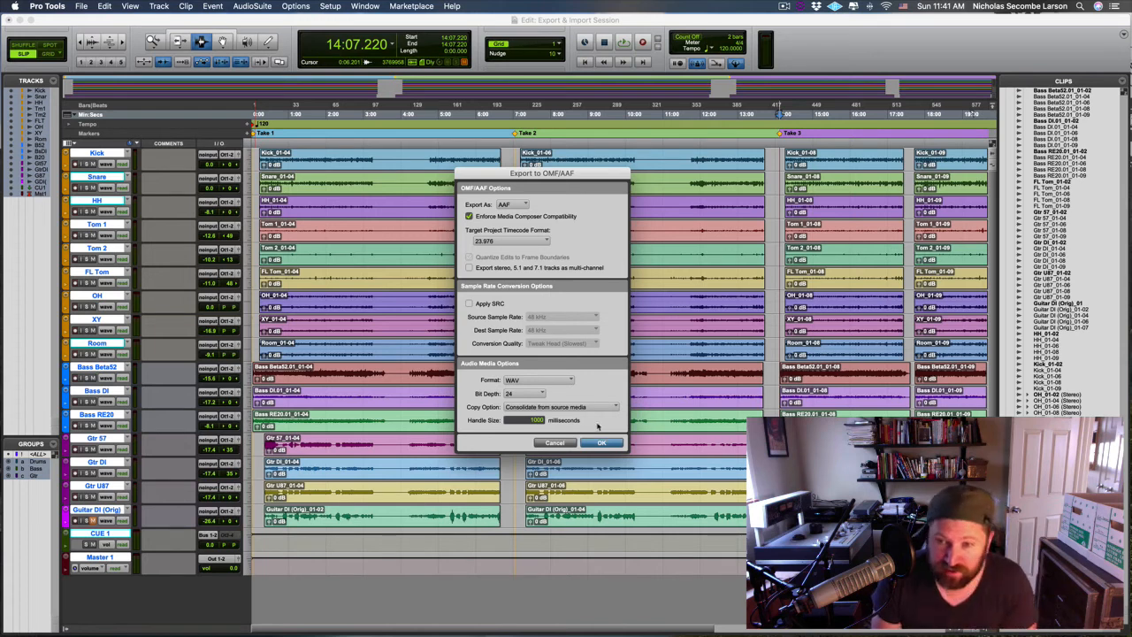
left_click(563, 407)
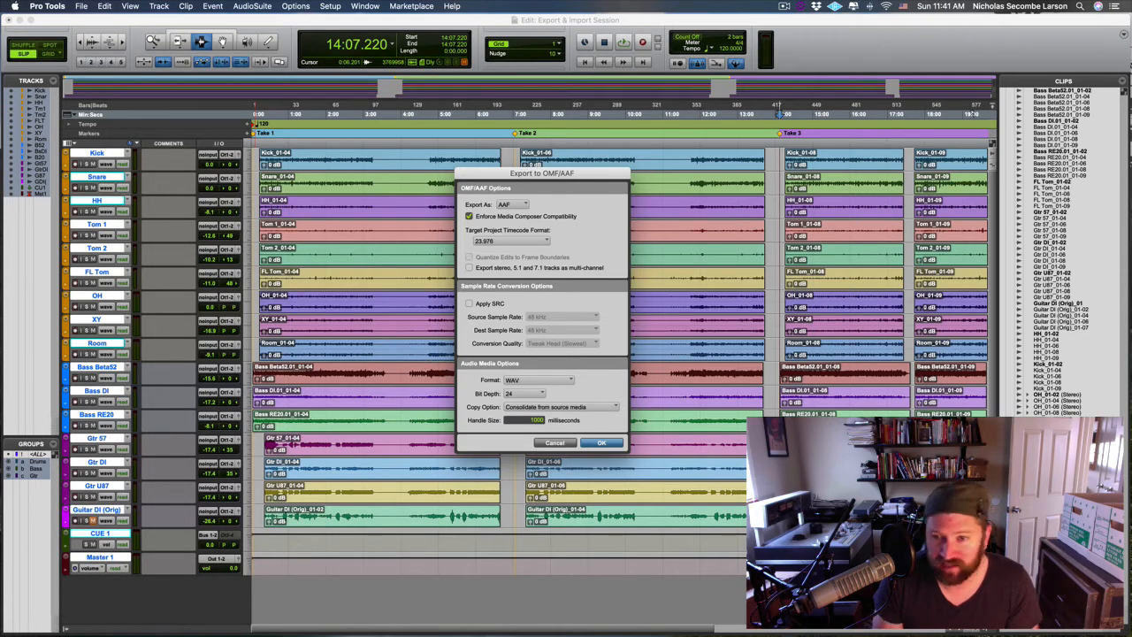
mouse_move(708, 403)
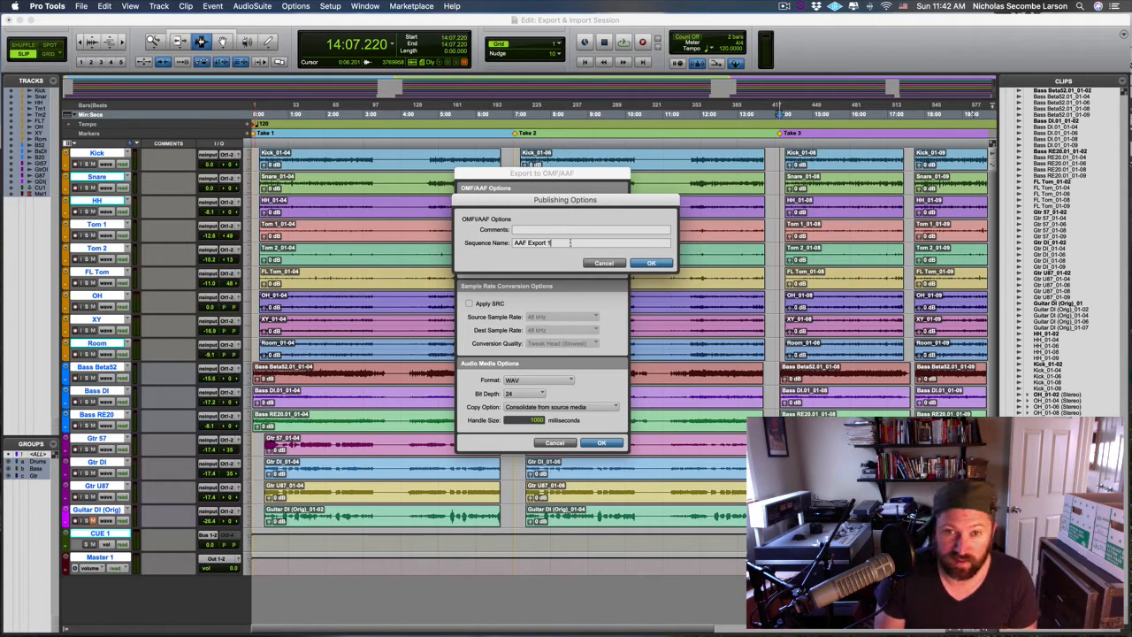
Accept the publishing options and save the AAF into a new Desktop folder named 'AAF Export 1'.
left_click(602, 442)
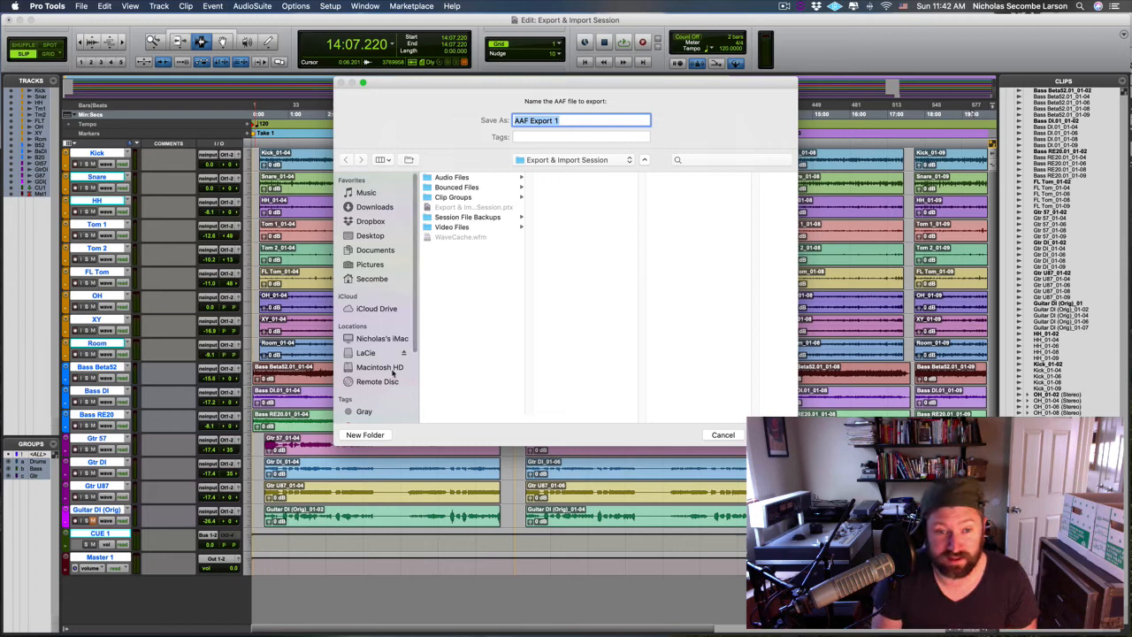
left_click(369, 235)
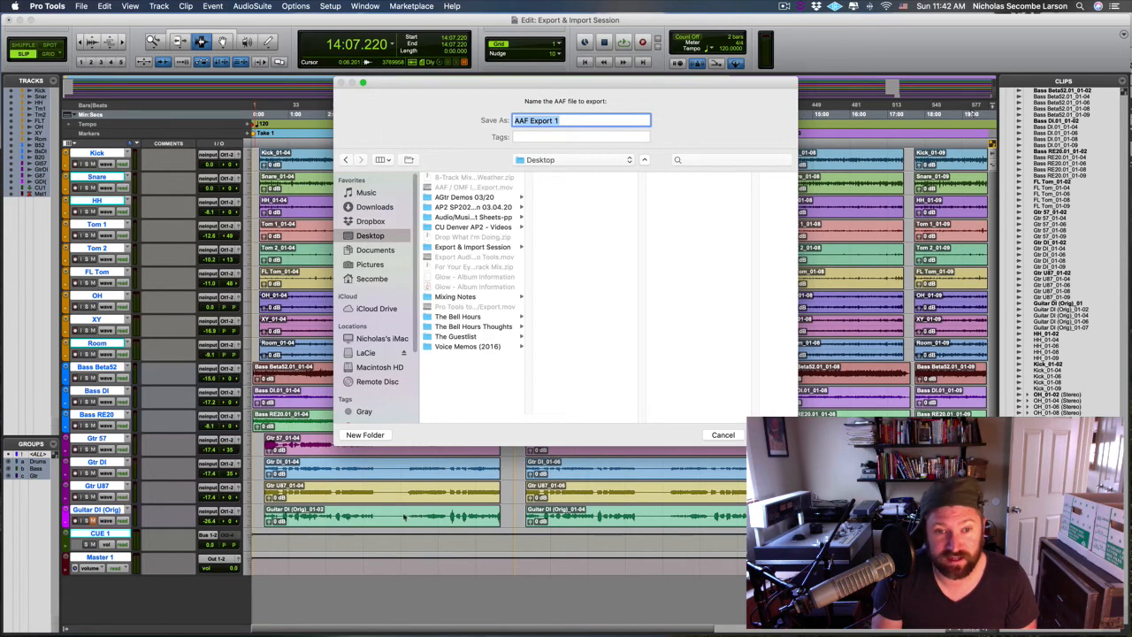
left_click(364, 435)
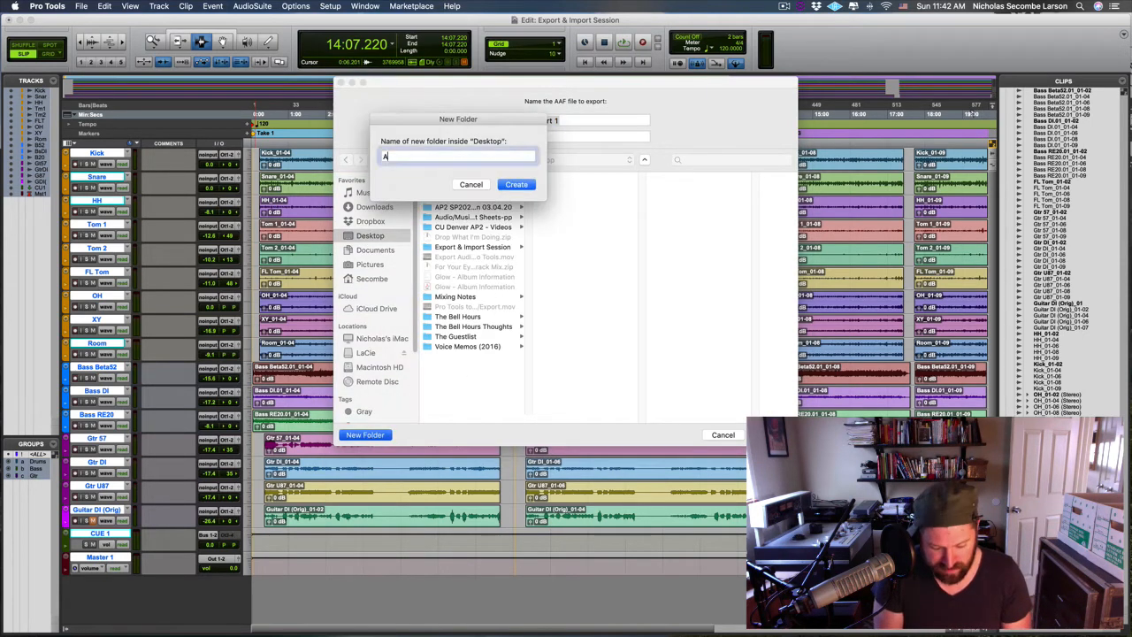
type("AF Export")
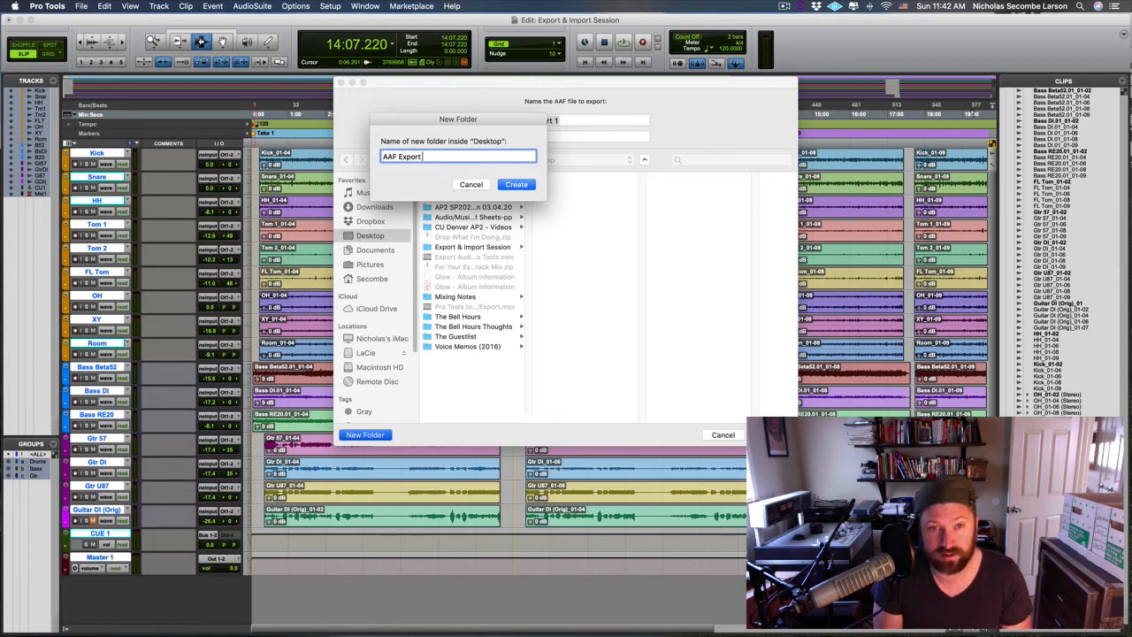
type("1")
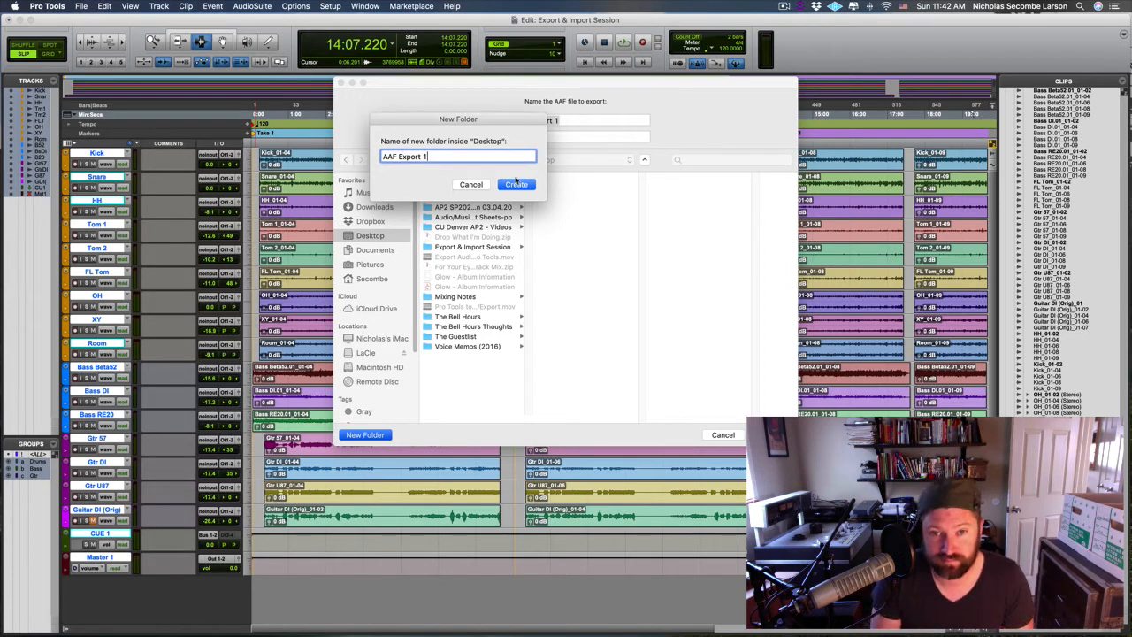
left_click(517, 184)
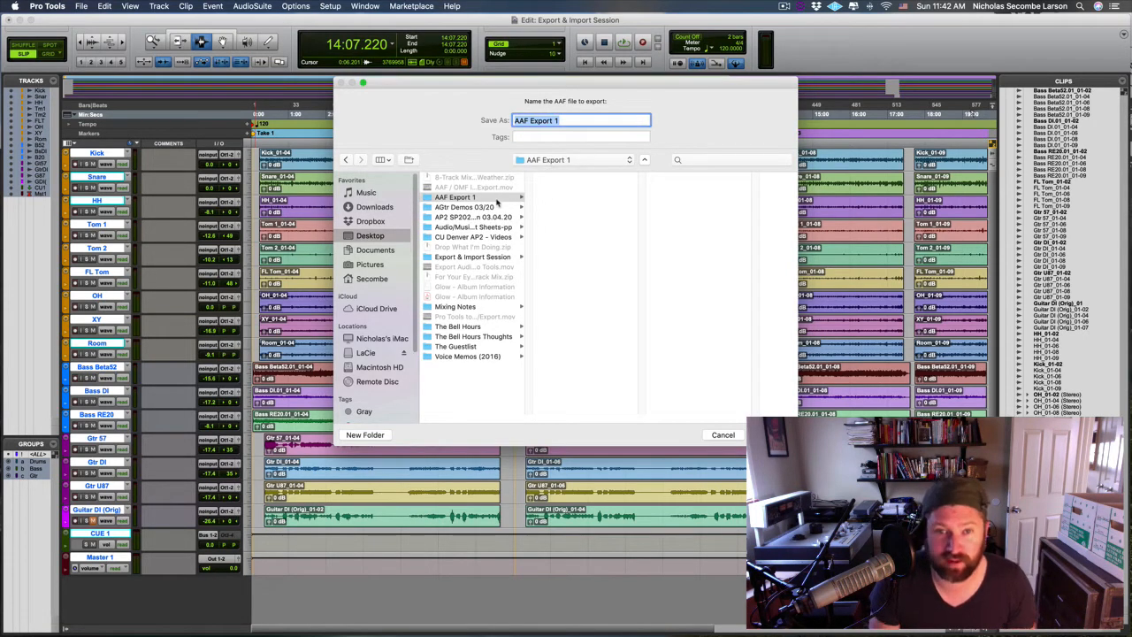
left_click(453, 196)
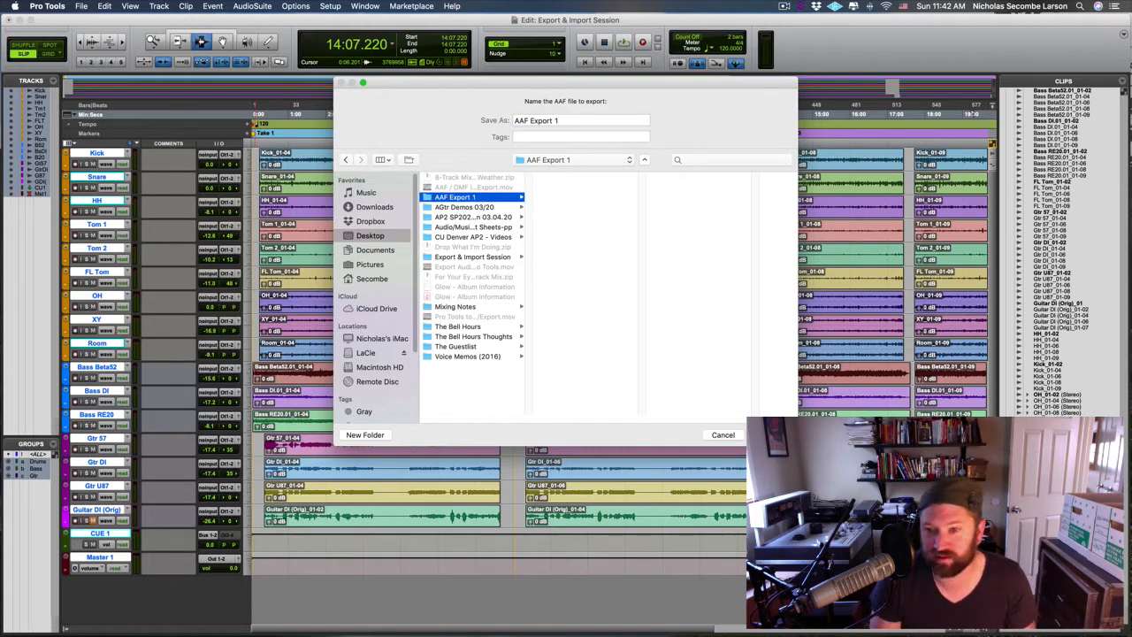
left_click(722, 435)
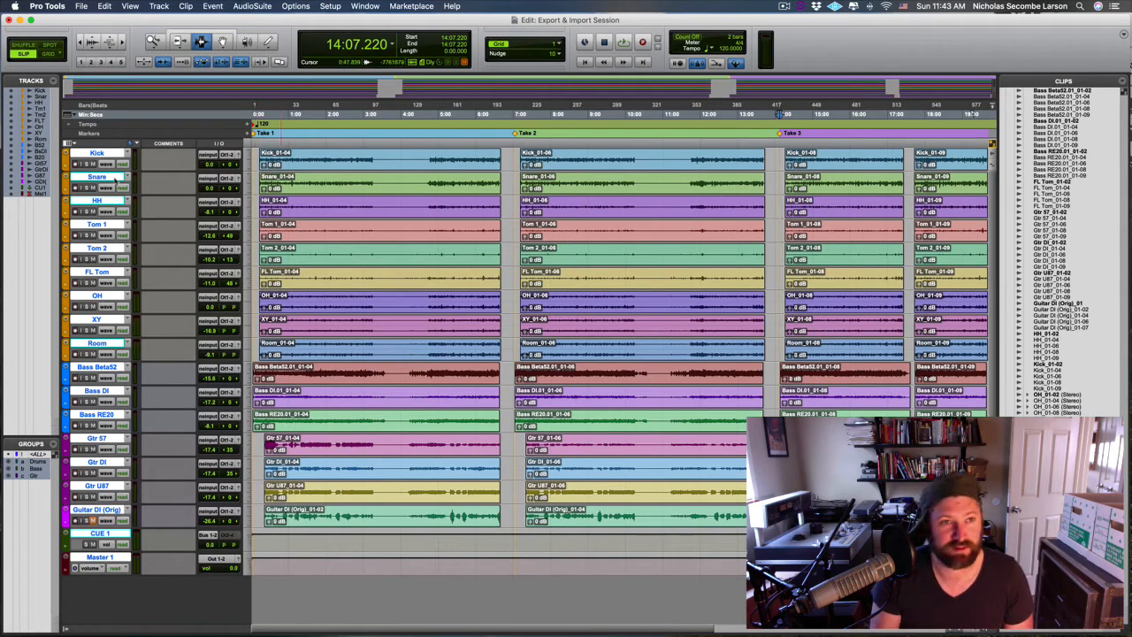
In Finder, preview AAF Export 1.aaf and its audio files inside the AAF Export 1 folder.
left_click(81, 7)
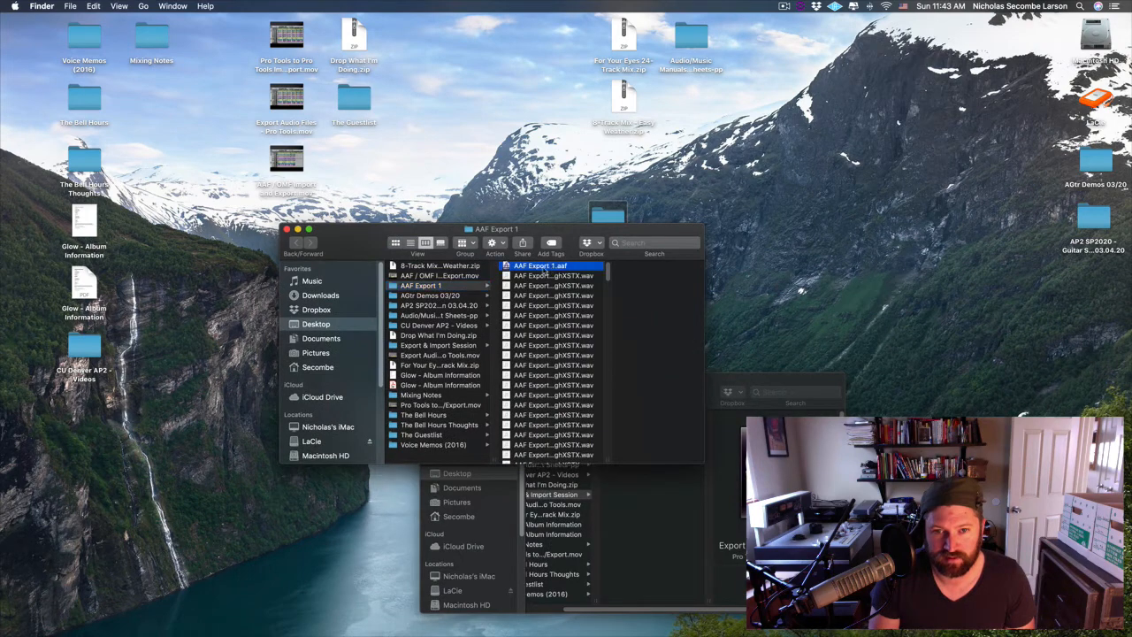
left_click(541, 265)
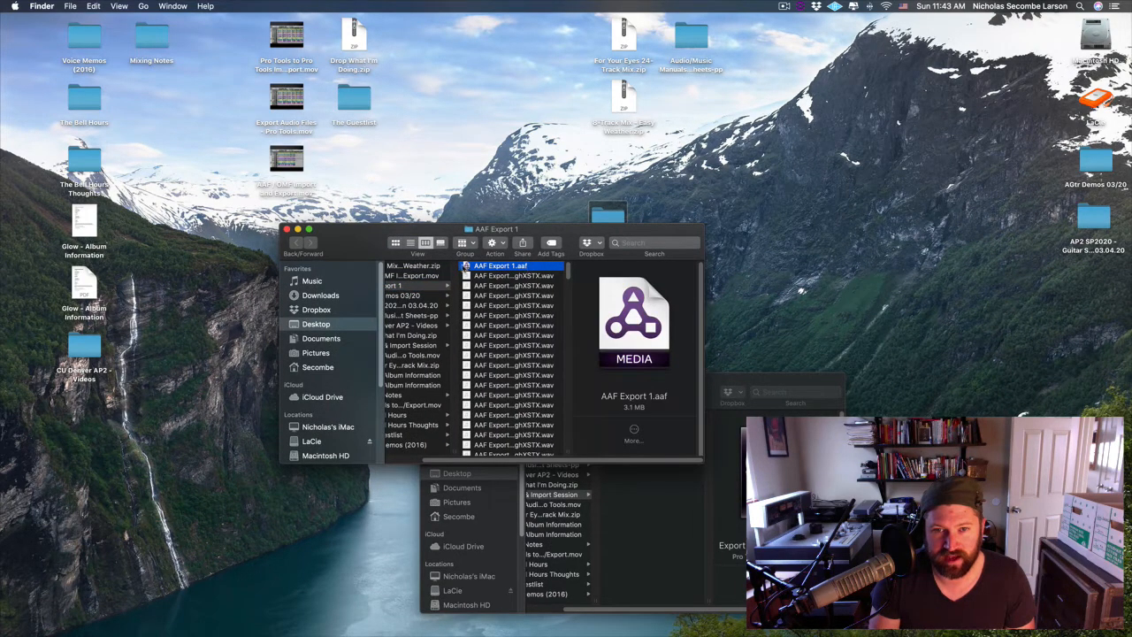
mouse_move(555, 274)
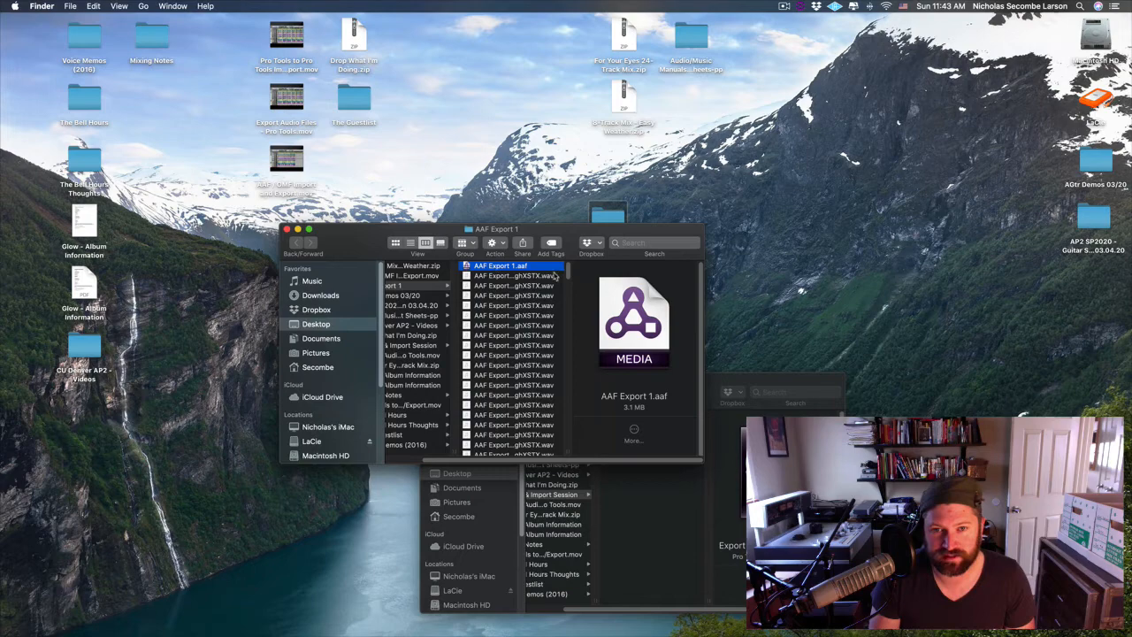
scroll("down", 3)
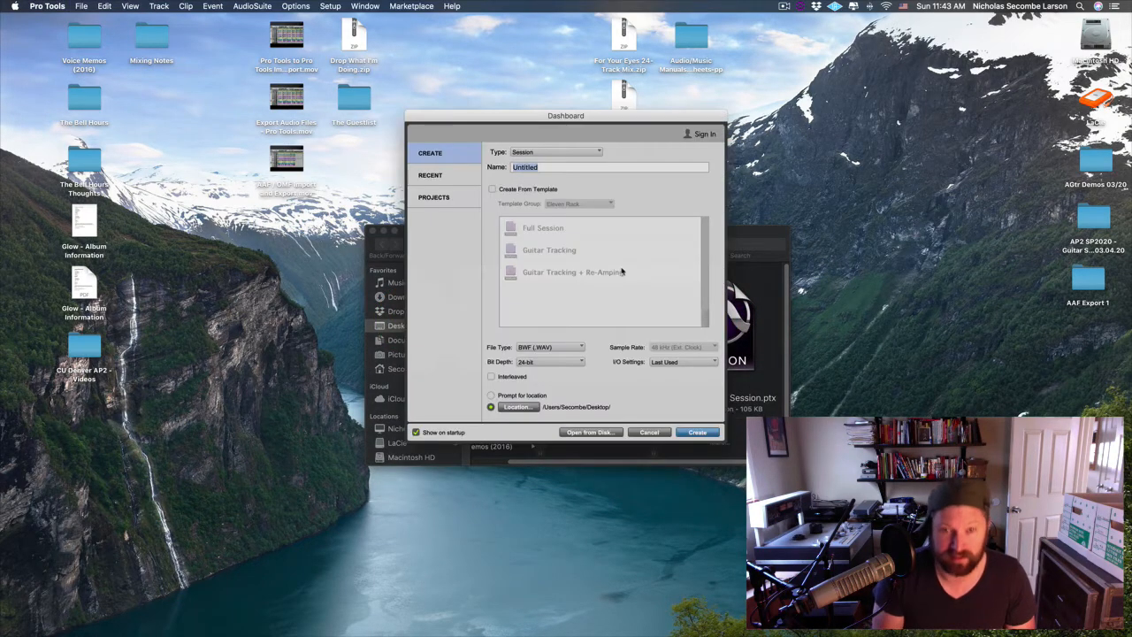
Create a new empty Pro Tools session named 'AAF Import Session' from the Dashboard.
type("AA")
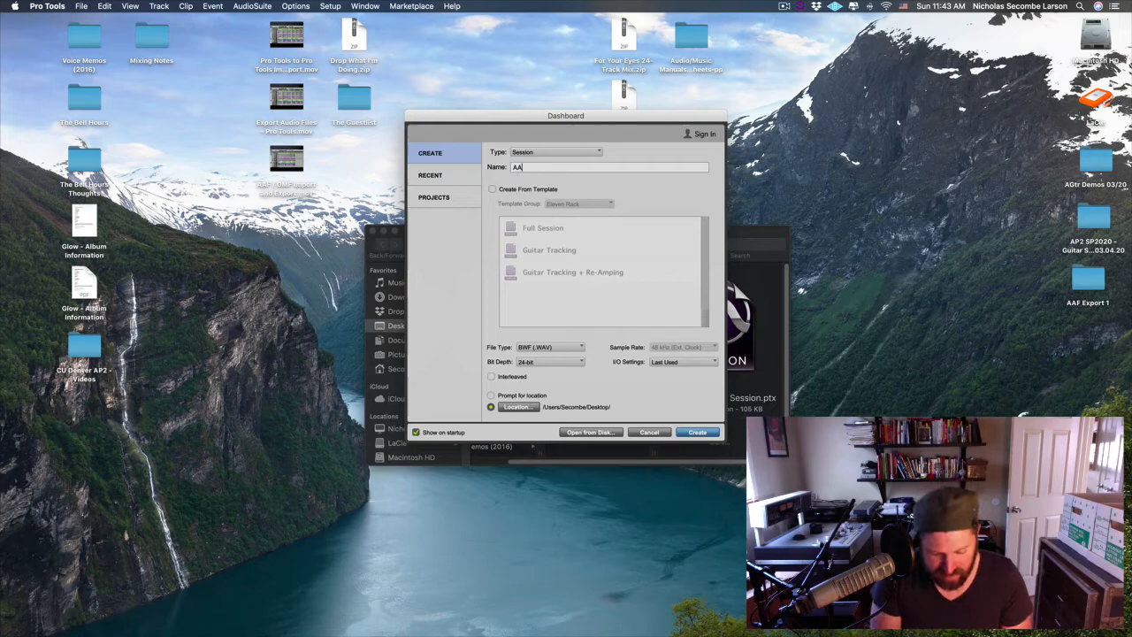
type("AF Import Ses")
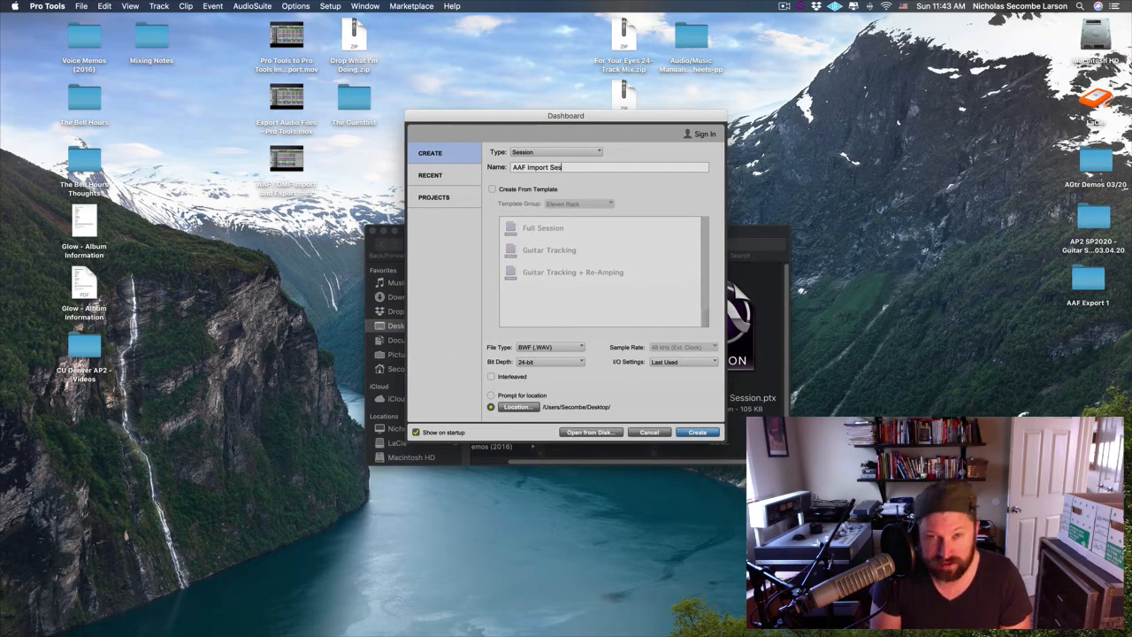
type("sion")
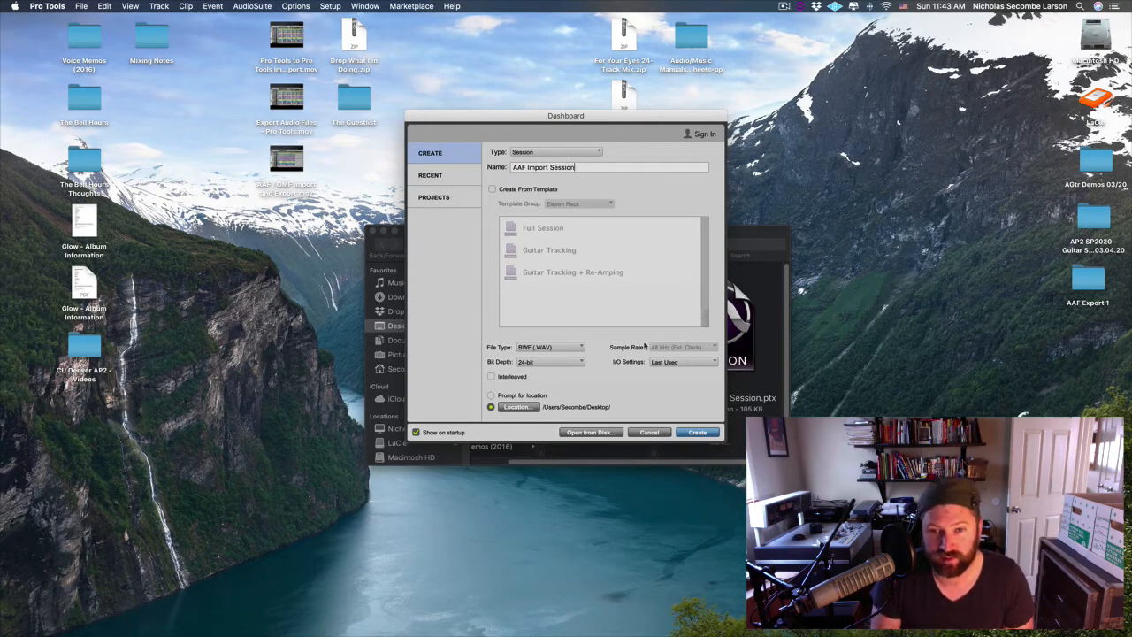
left_click(697, 432)
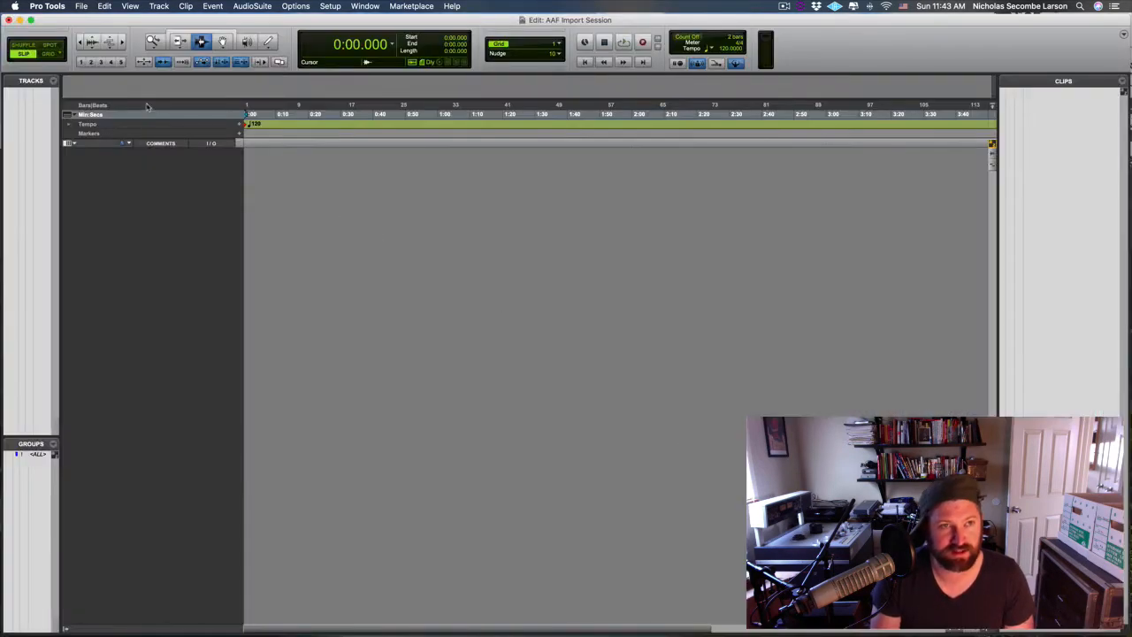
Choose AAF Export 1.aaf from the Export & Import Session folder as the session data to import.
left_click(82, 7)
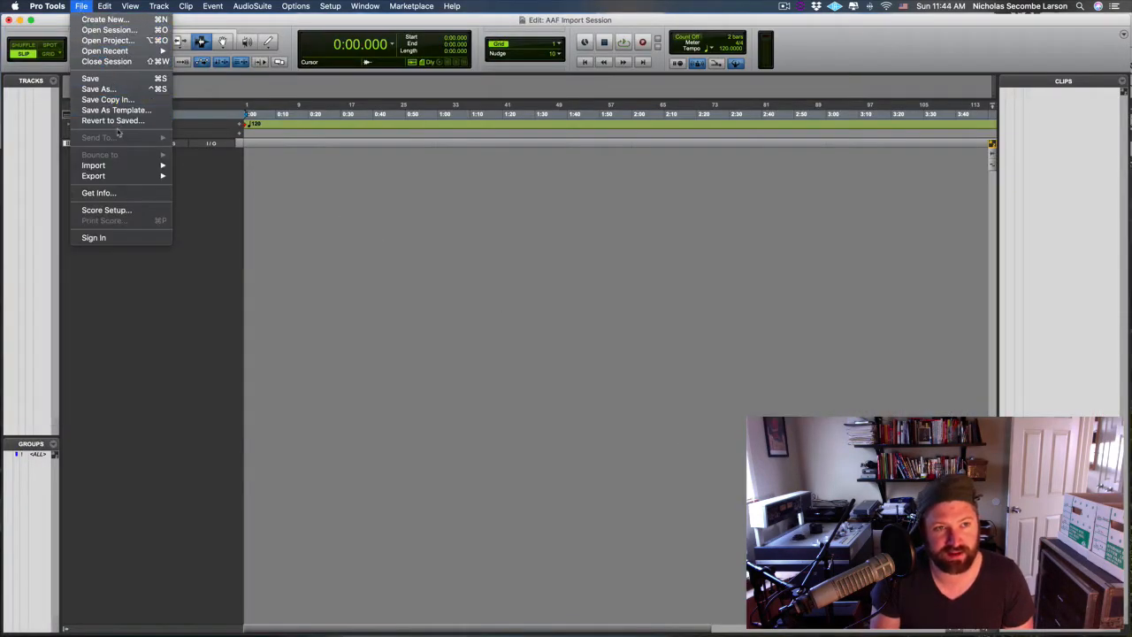
mouse_move(92, 166)
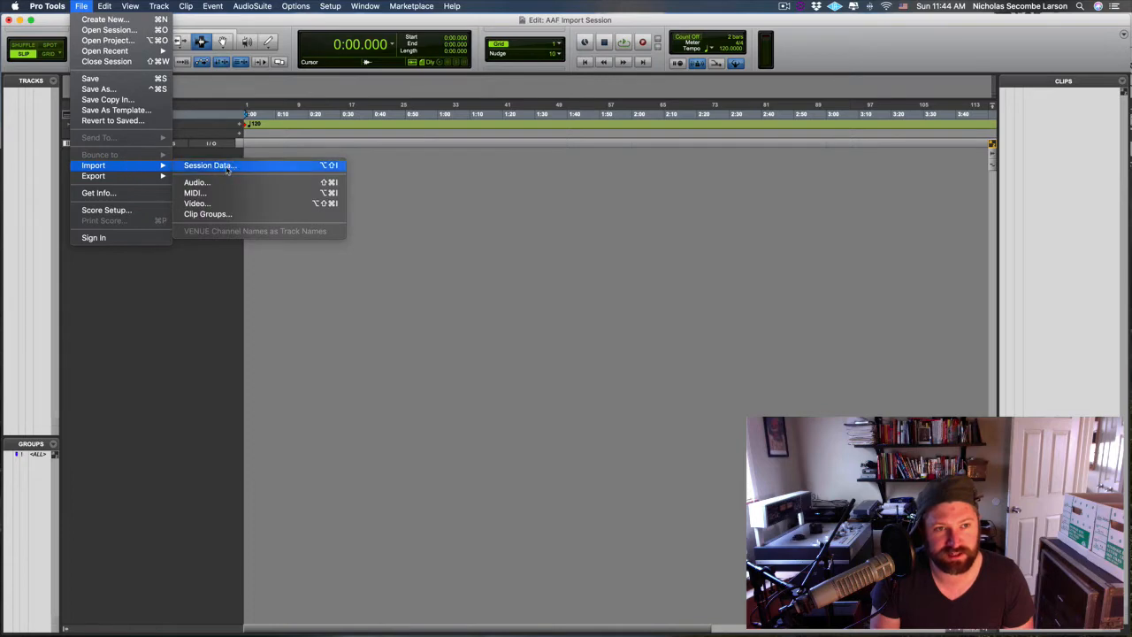
left_click(209, 166)
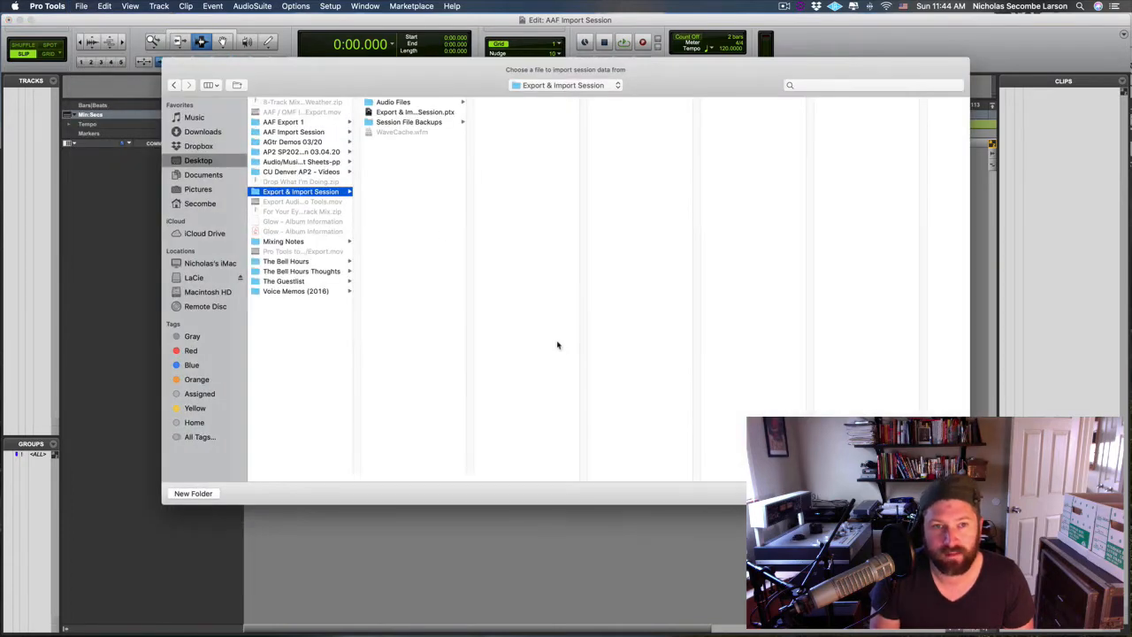
left_click(283, 121)
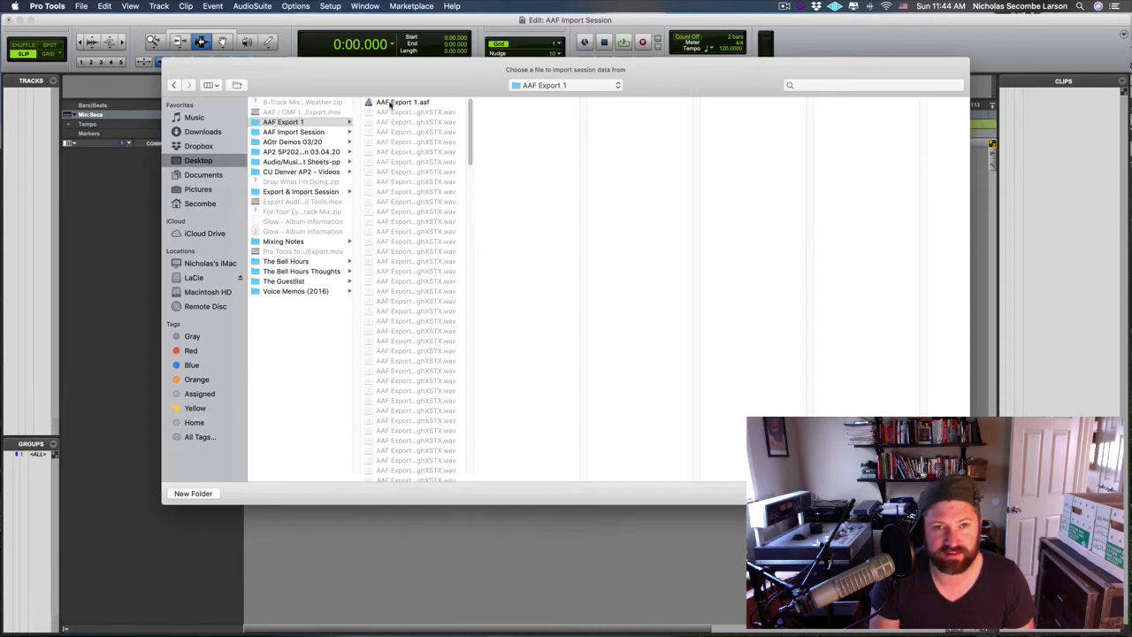
left_click(403, 101)
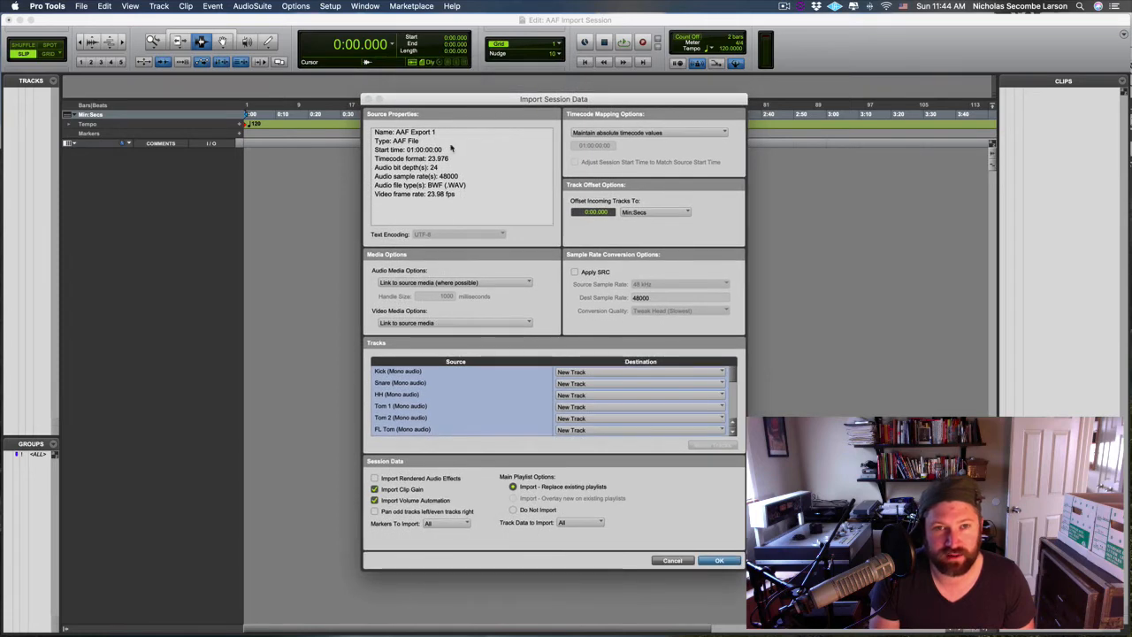
mouse_move(458, 170)
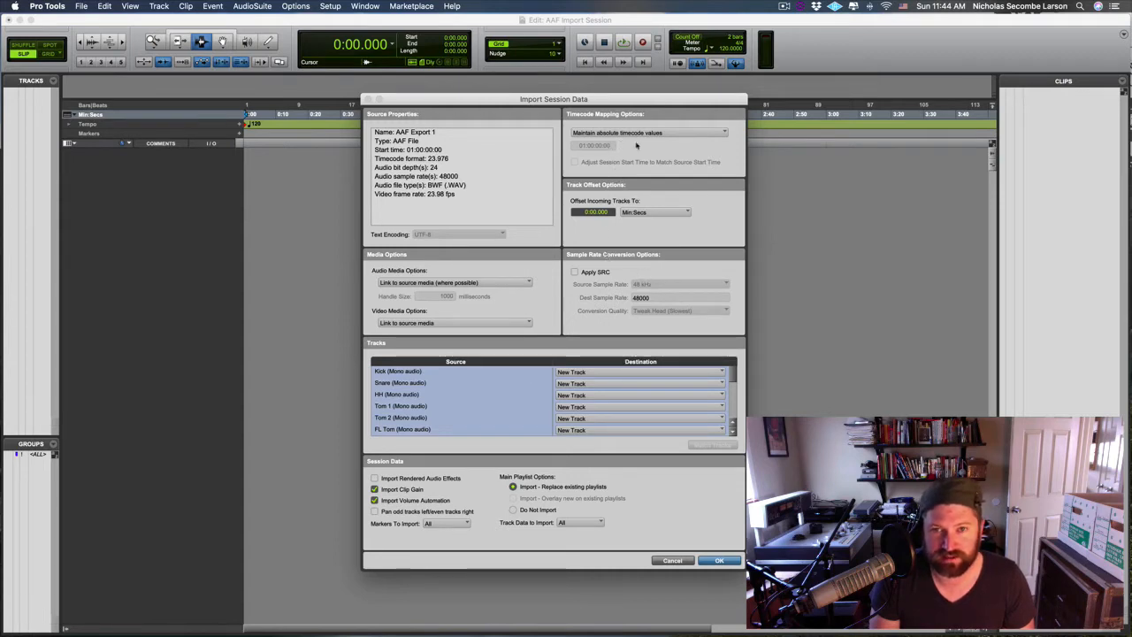
mouse_move(616, 237)
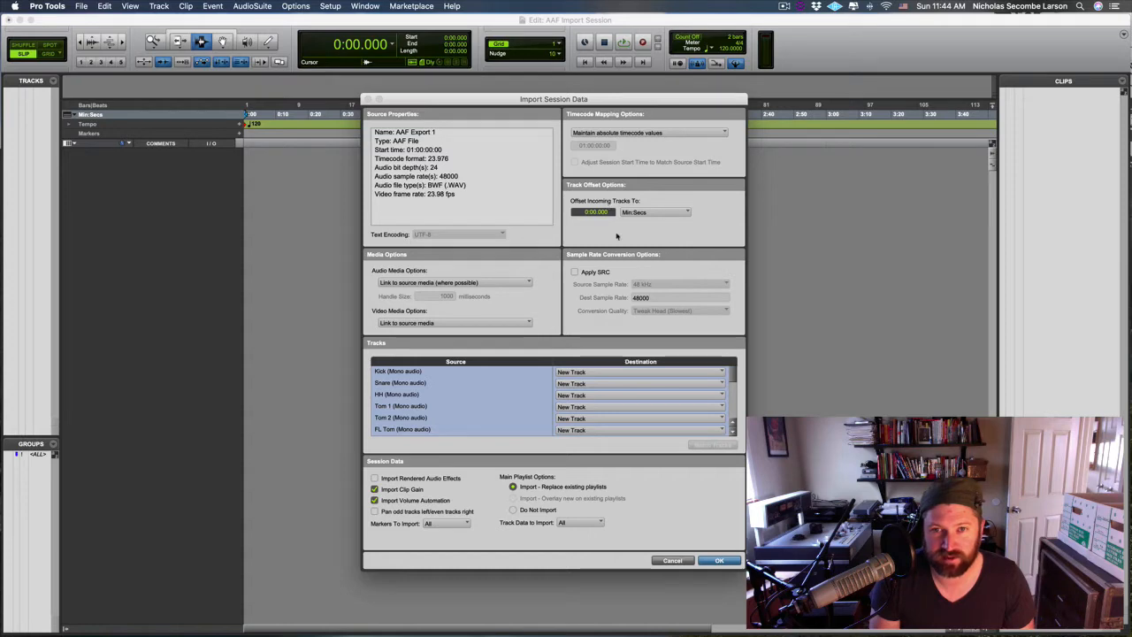
mouse_move(609, 230)
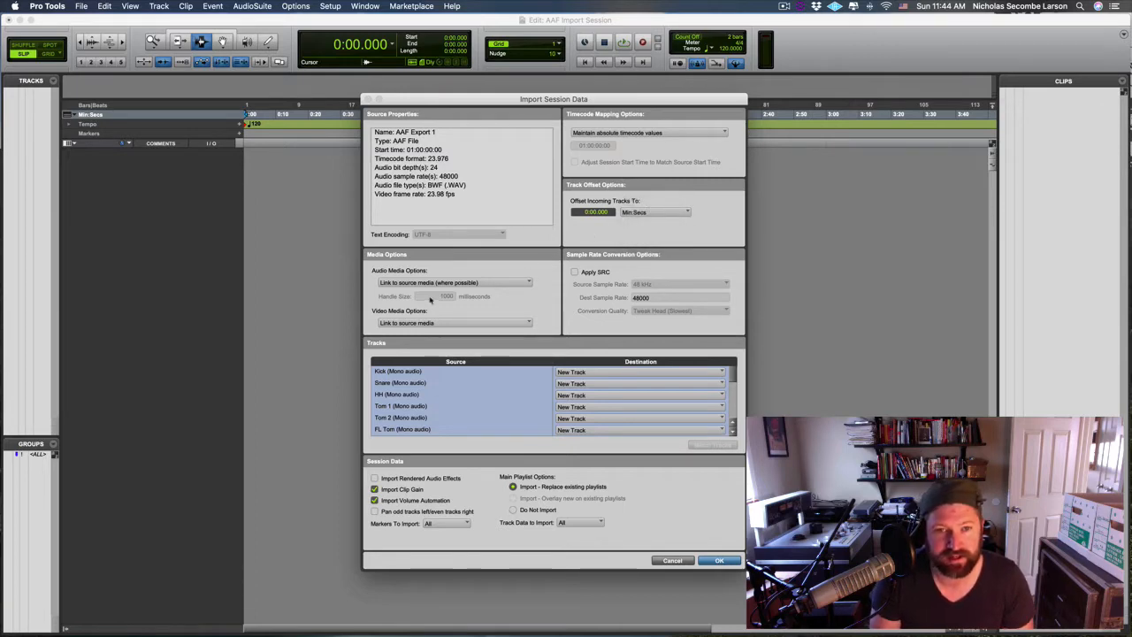
Set Audio Media to Copy from source media, Track Data to Import to All, and accept the import.
left_click(453, 283)
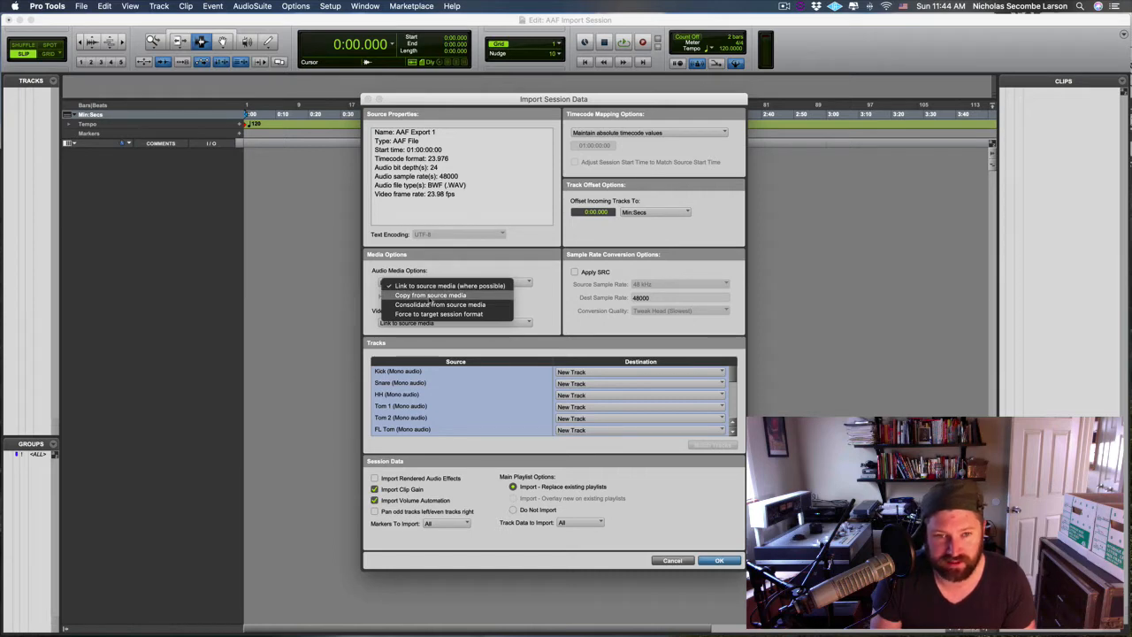
left_click(439, 294)
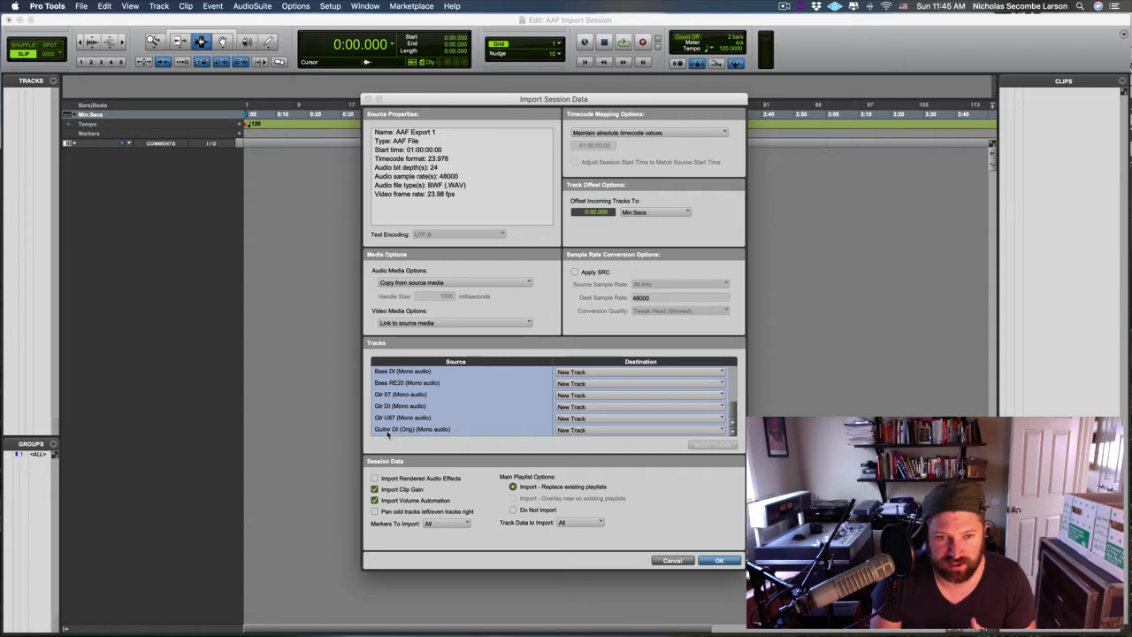
mouse_move(667, 435)
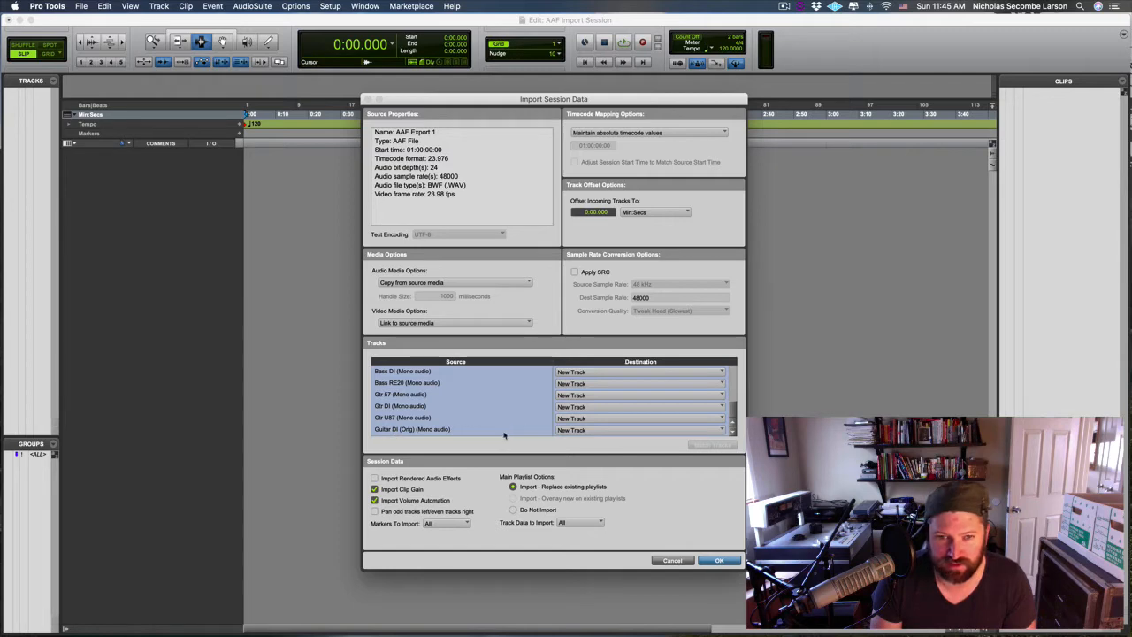
mouse_move(563, 460)
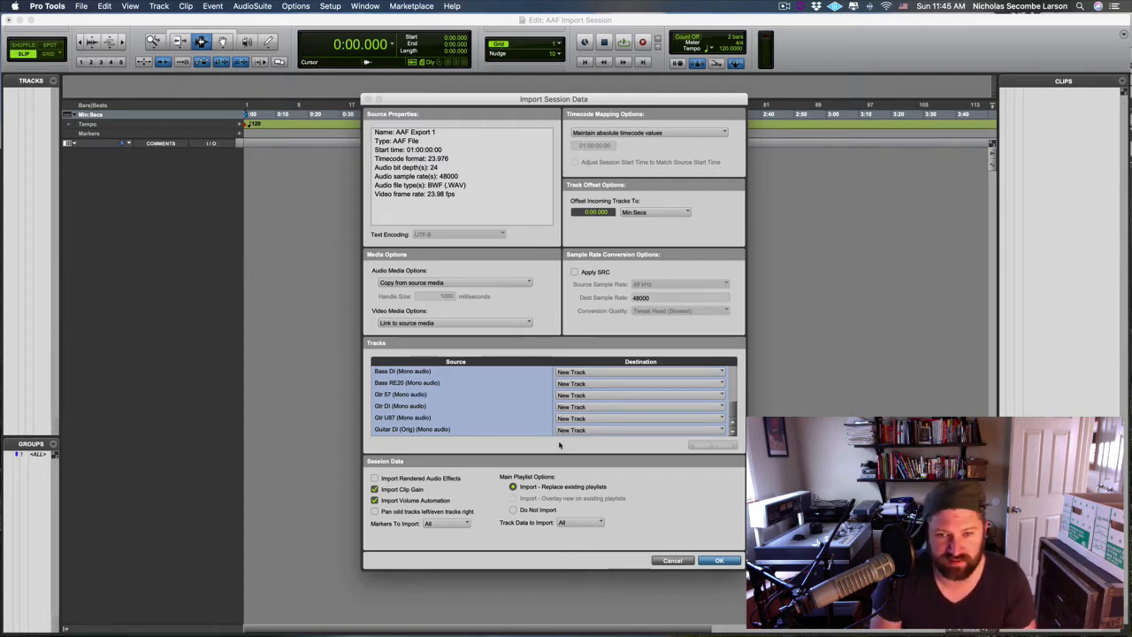
mouse_move(557, 449)
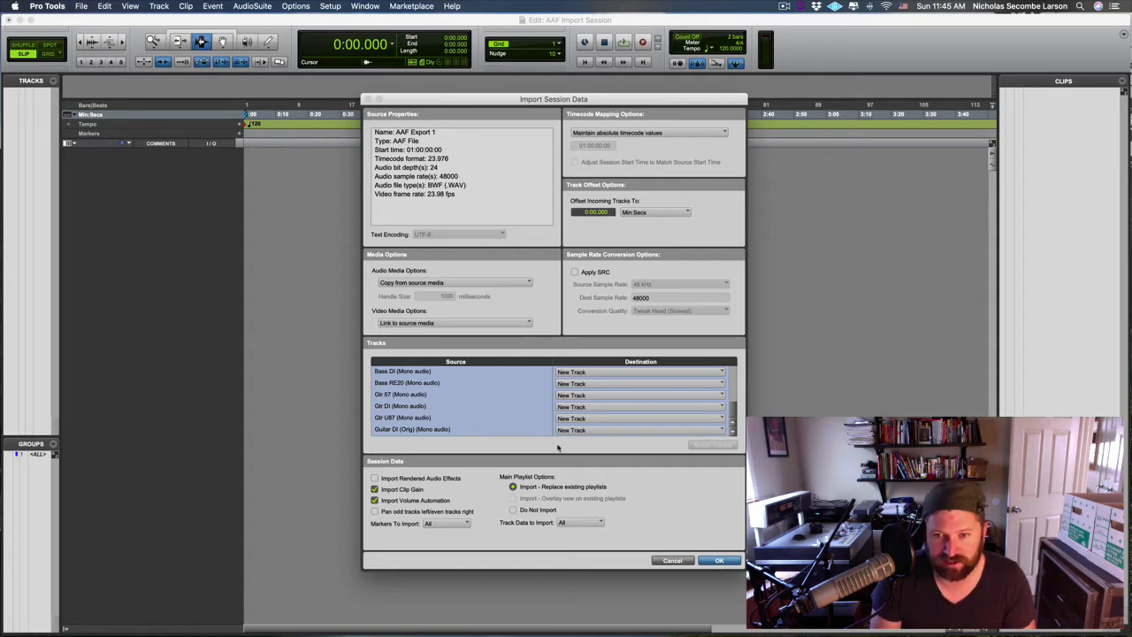
mouse_move(658, 485)
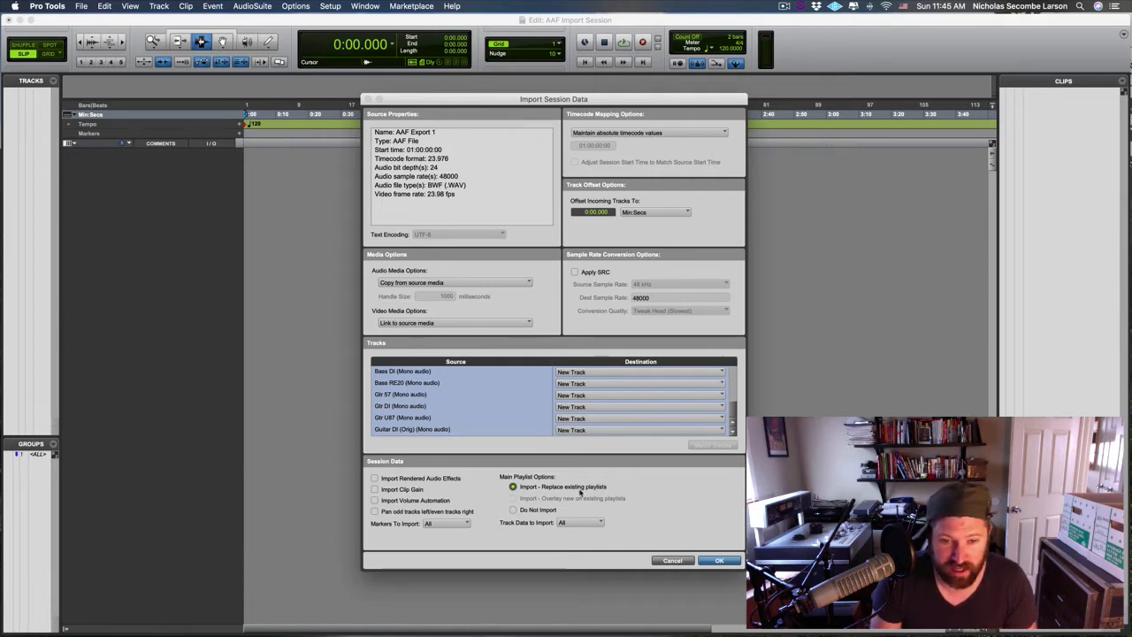
left_click(446, 524)
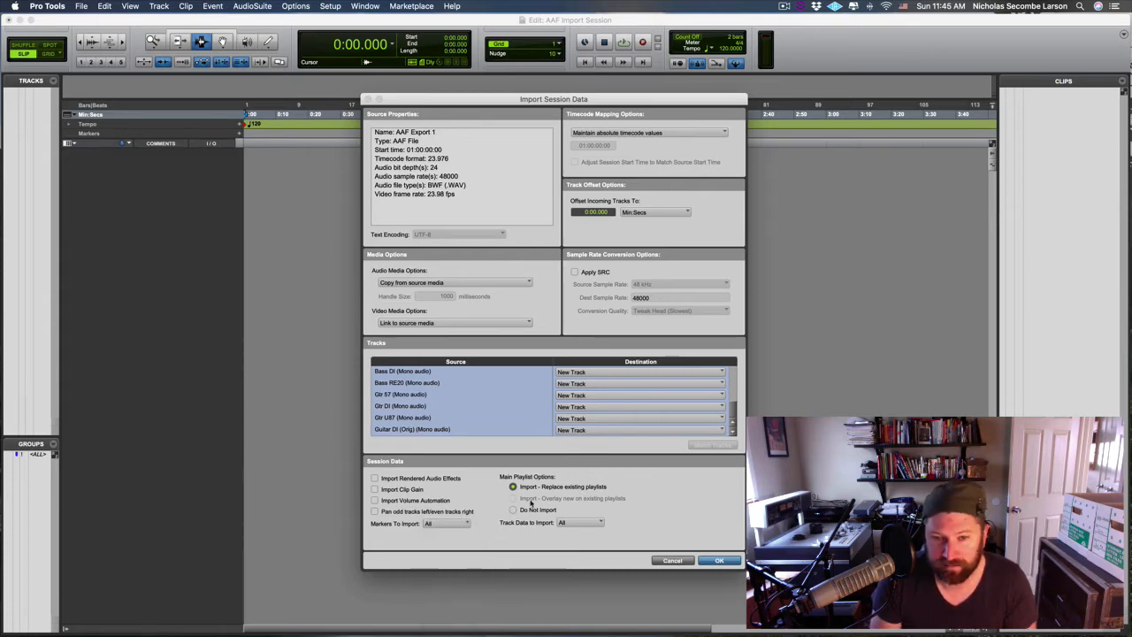
left_click(580, 522)
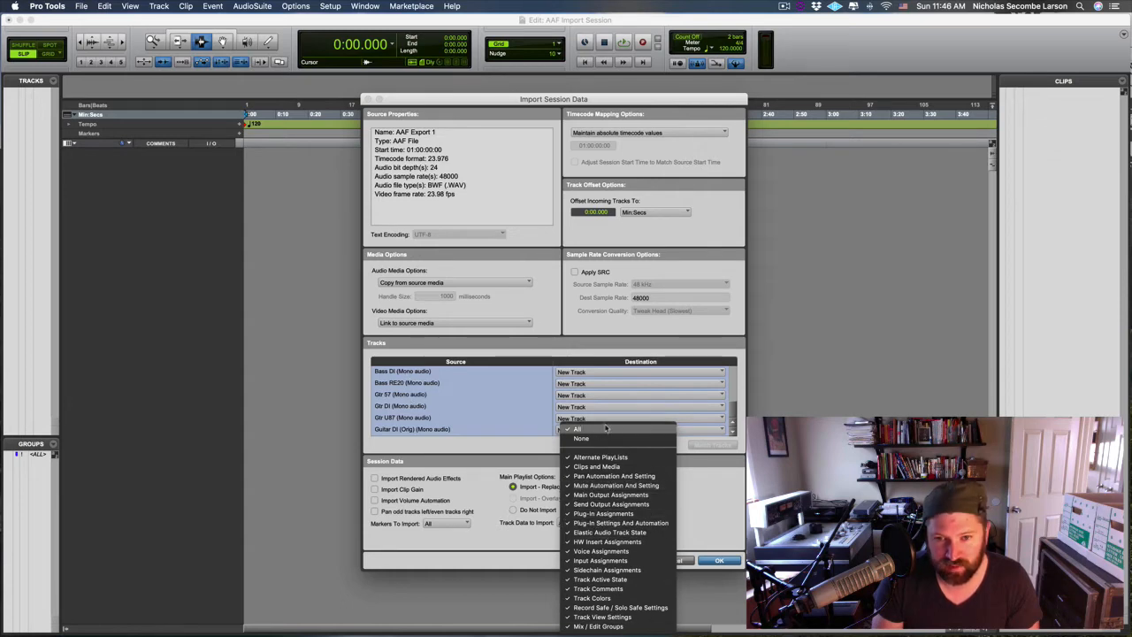
left_click(576, 430)
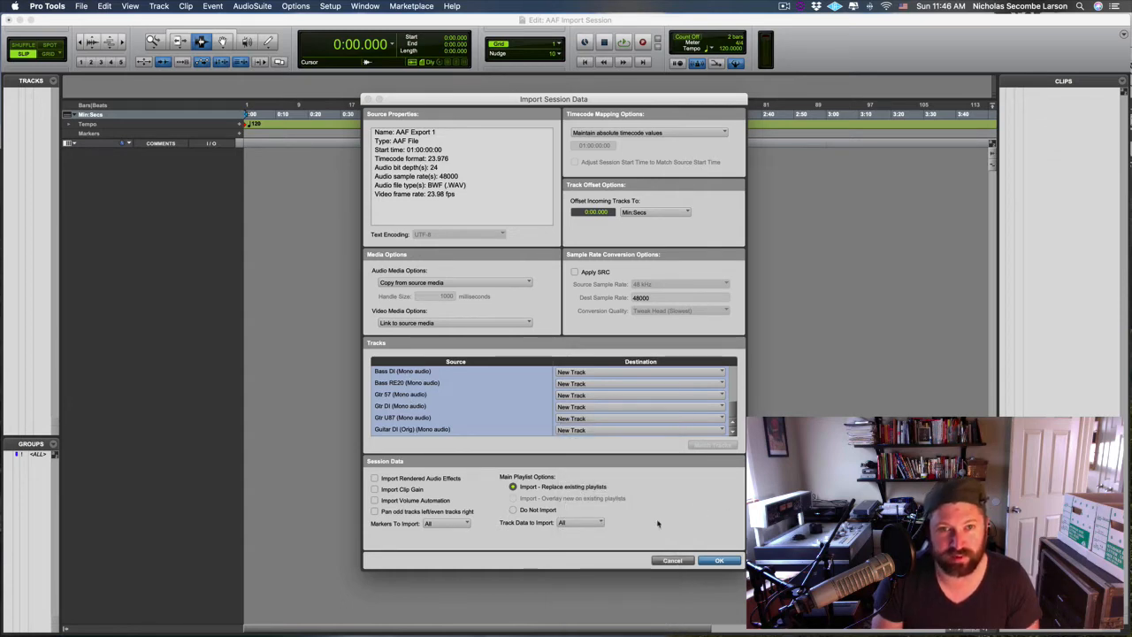
mouse_move(697, 538)
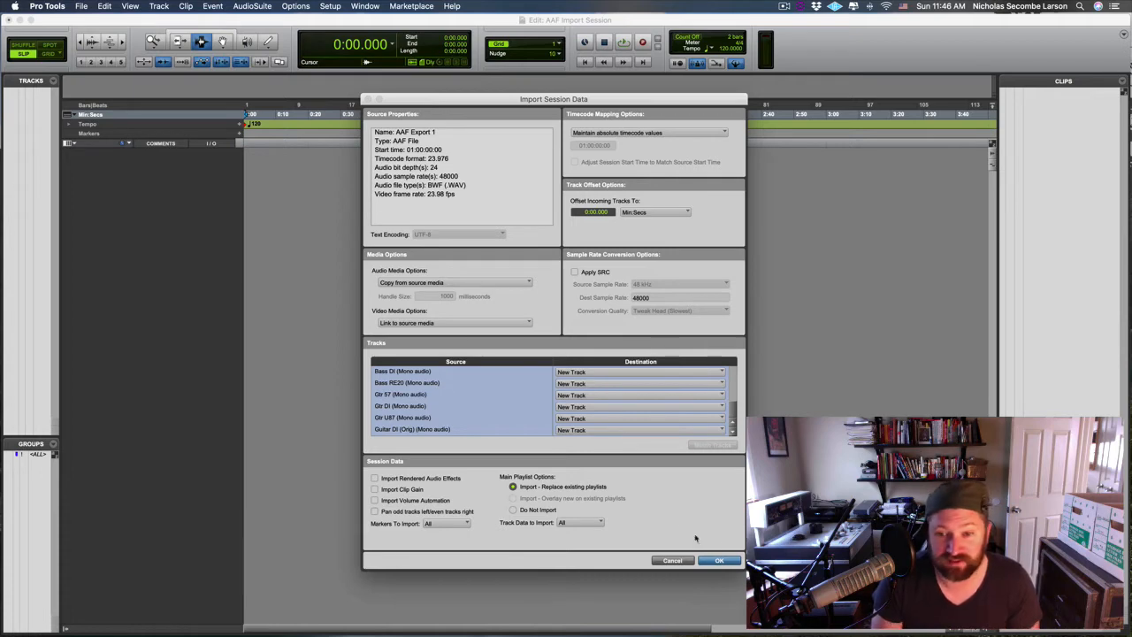
left_click(719, 559)
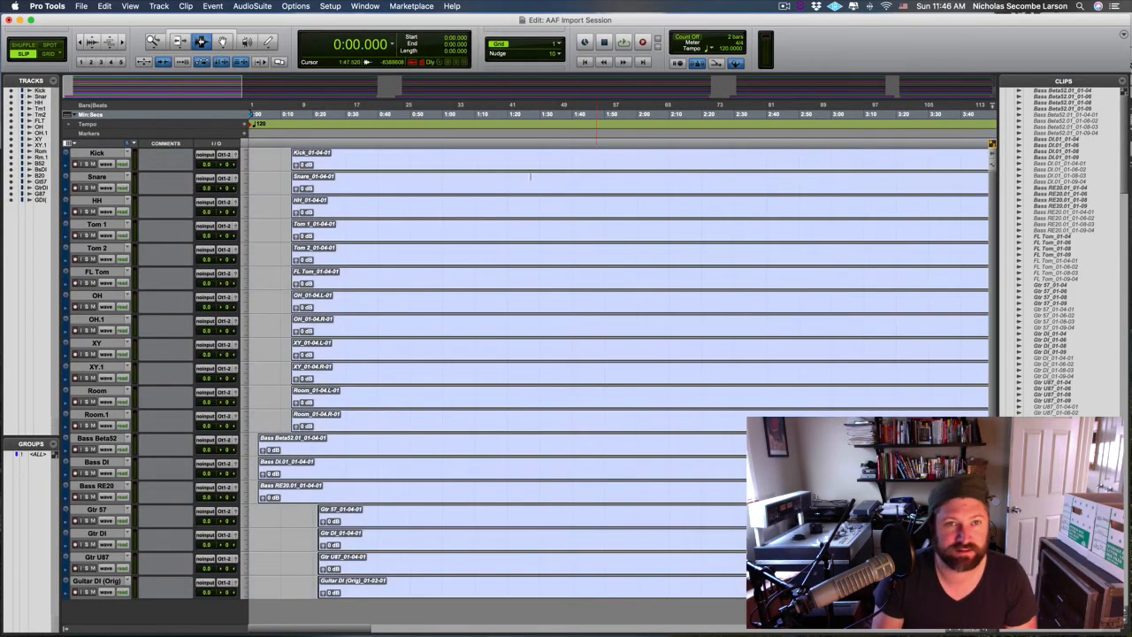
Check import progress from the Window menu, then stop playback of the imported tracks.
left_click(365, 7)
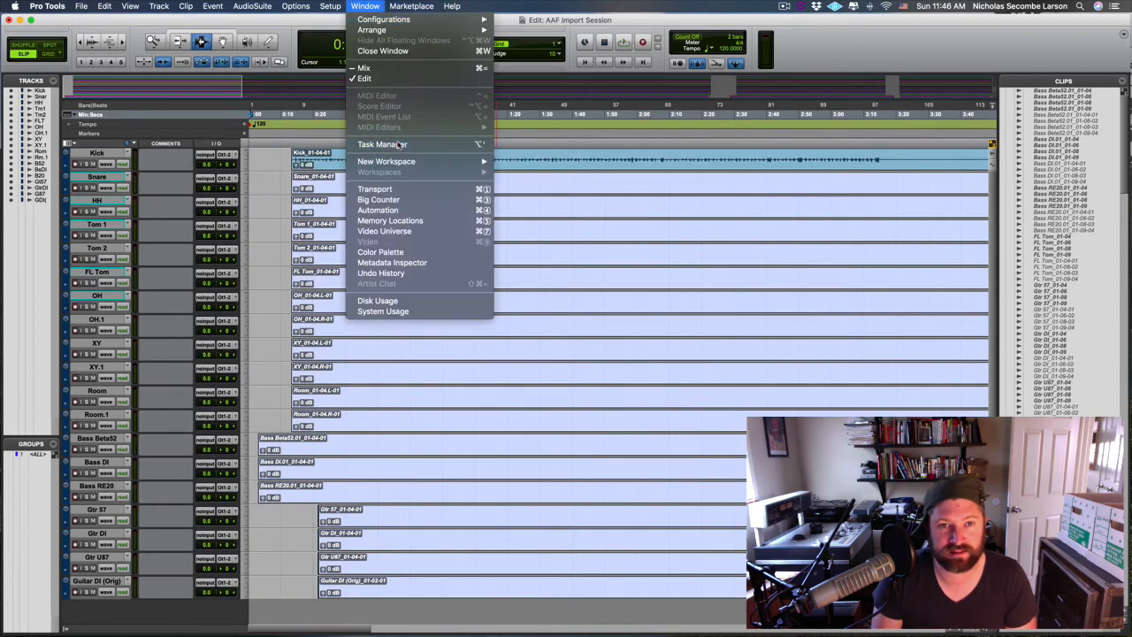
left_click(382, 145)
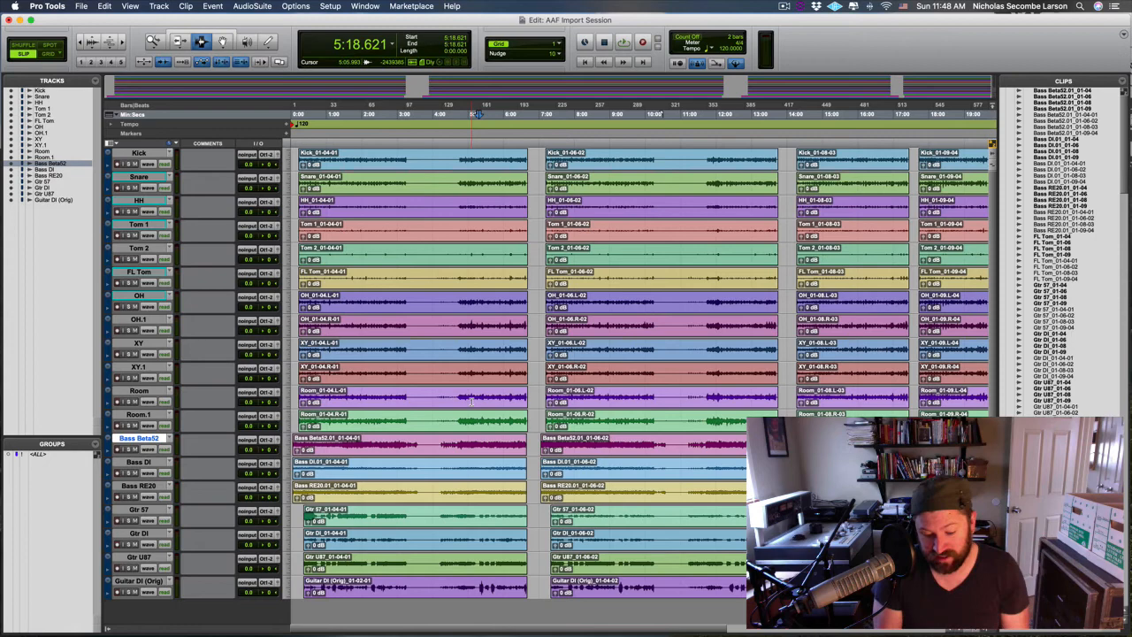
key("cmd+=")
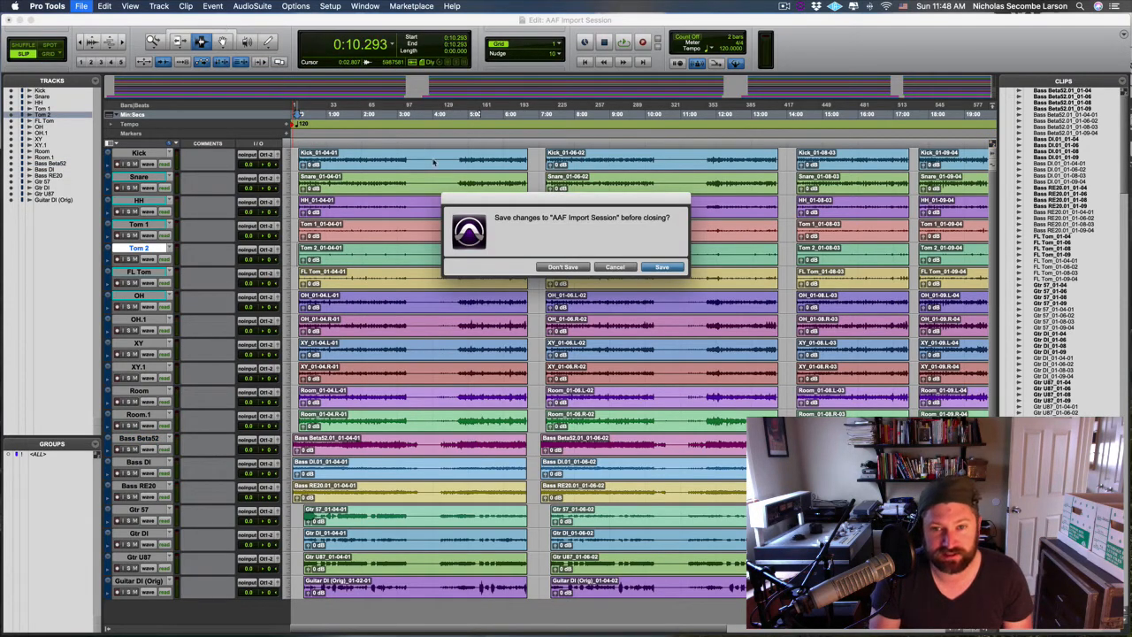
Answer the save prompt to close AAF Import Session, quit Pro Tools and switch toward Logic Pro X.
left_click(563, 265)
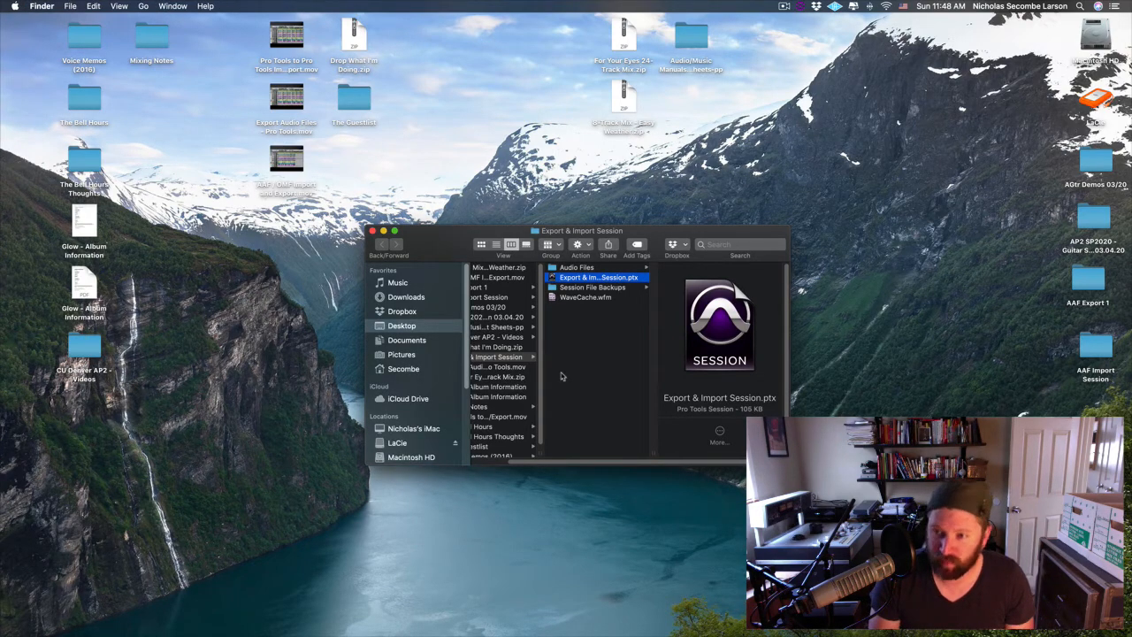
mouse_move(580, 380)
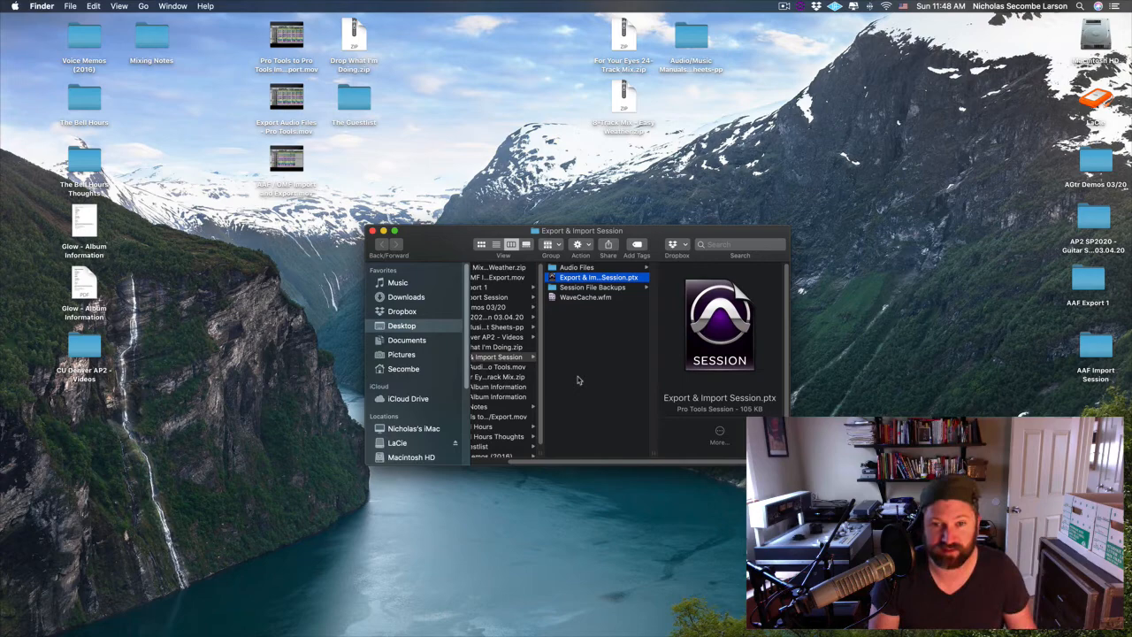
mouse_move(575, 376)
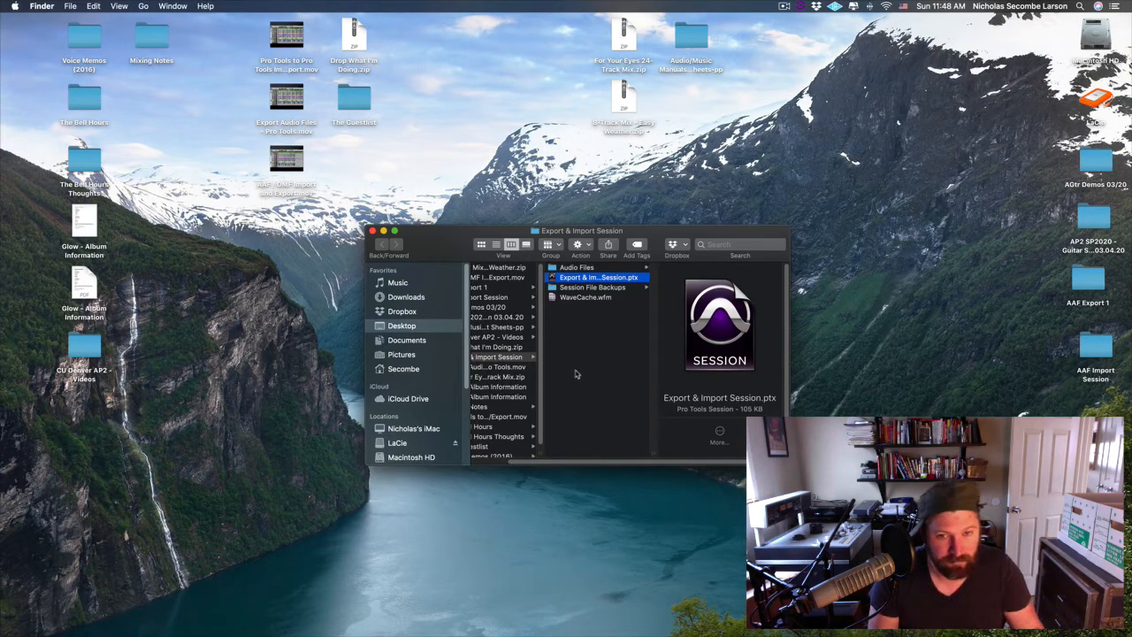
key("cmd+tab")
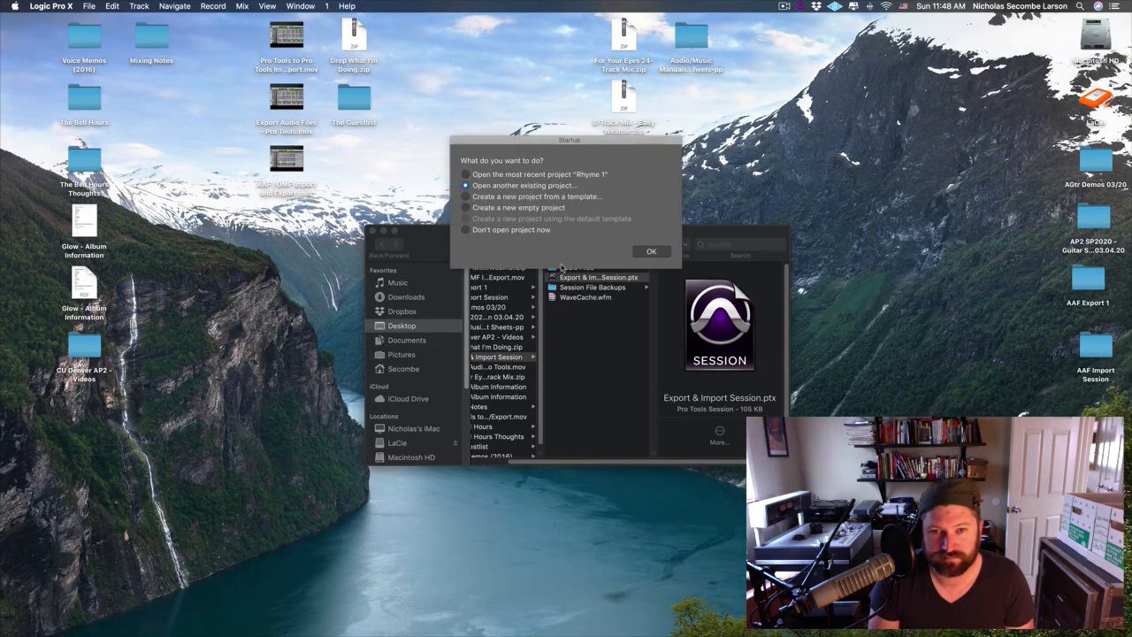
Create a new empty Logic Pro X project with one audio track.
left_click(465, 207)
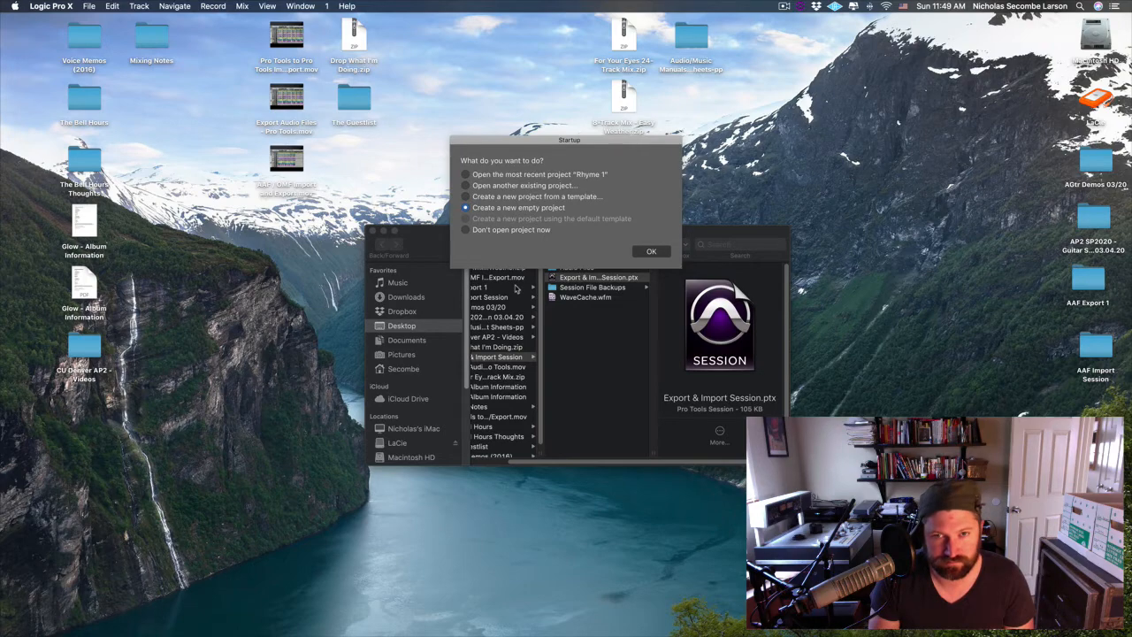
left_click(651, 251)
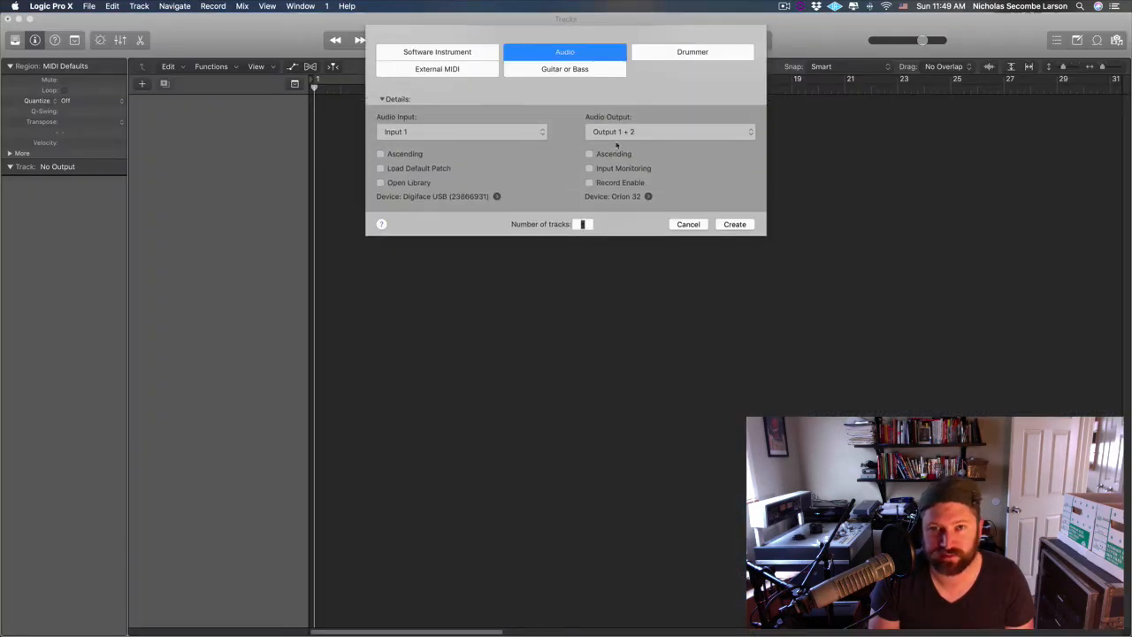
left_click(734, 223)
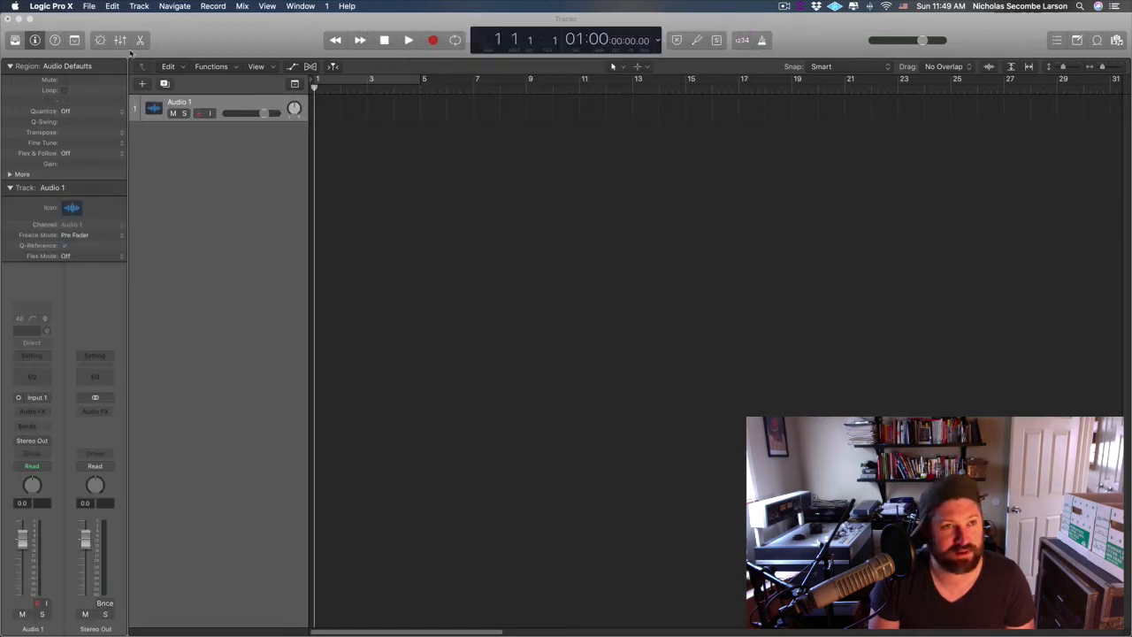
left_click(88, 7)
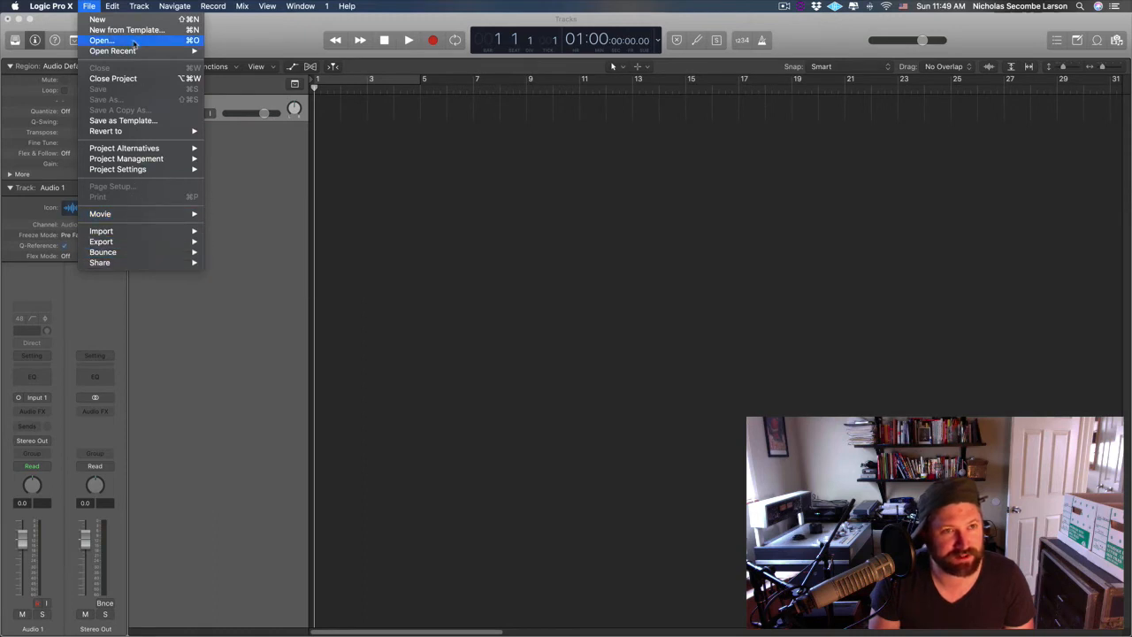
mouse_move(101, 230)
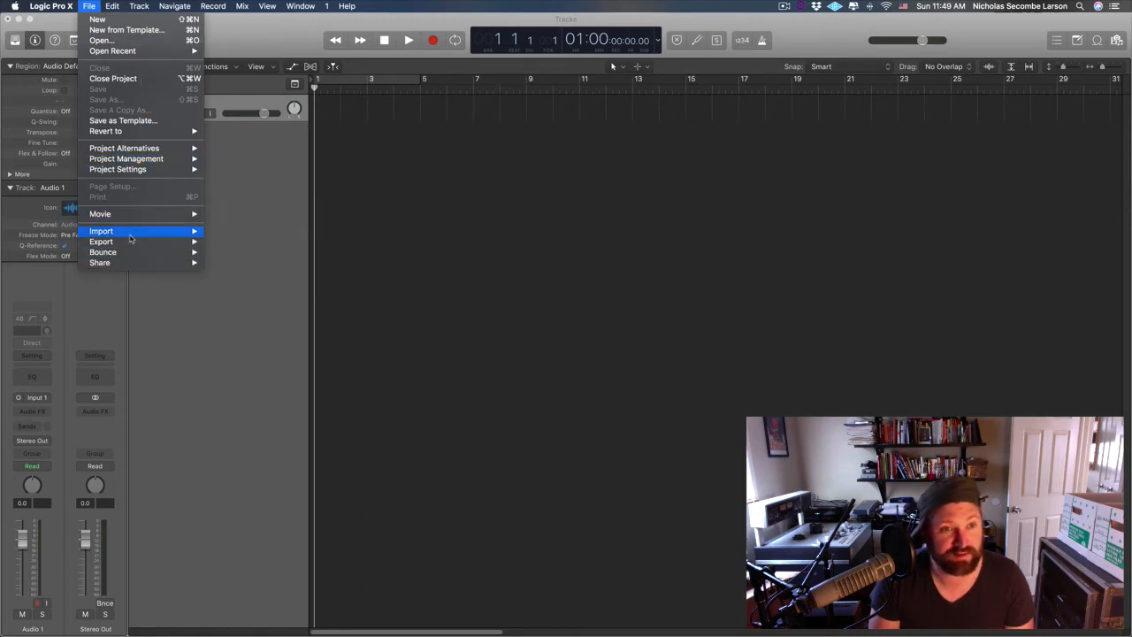
mouse_move(100, 230)
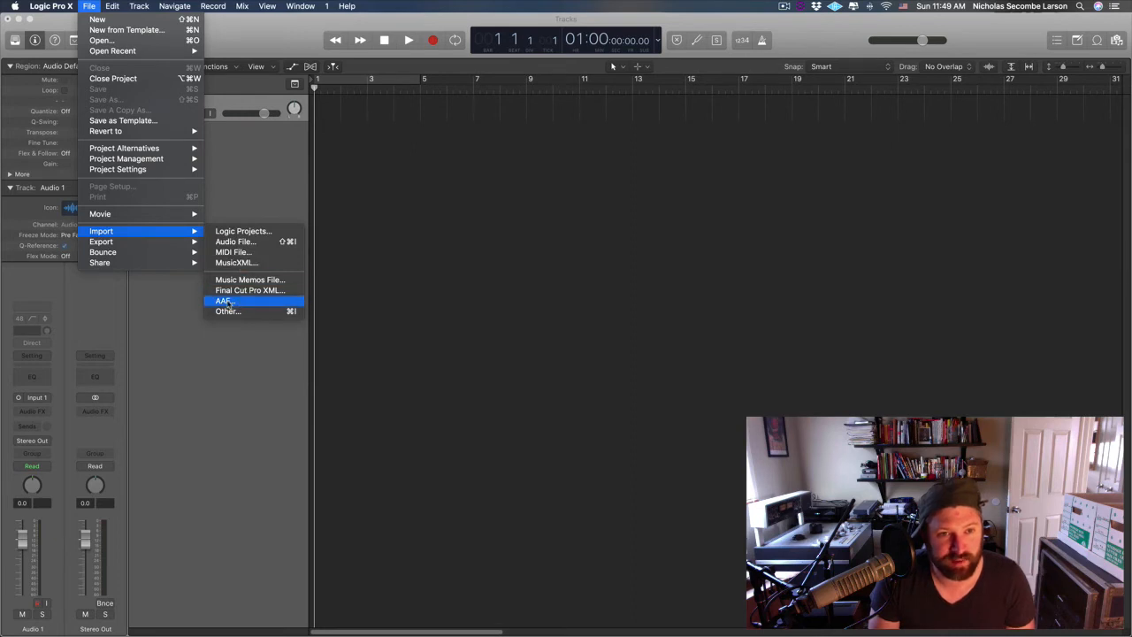
mouse_move(228, 300)
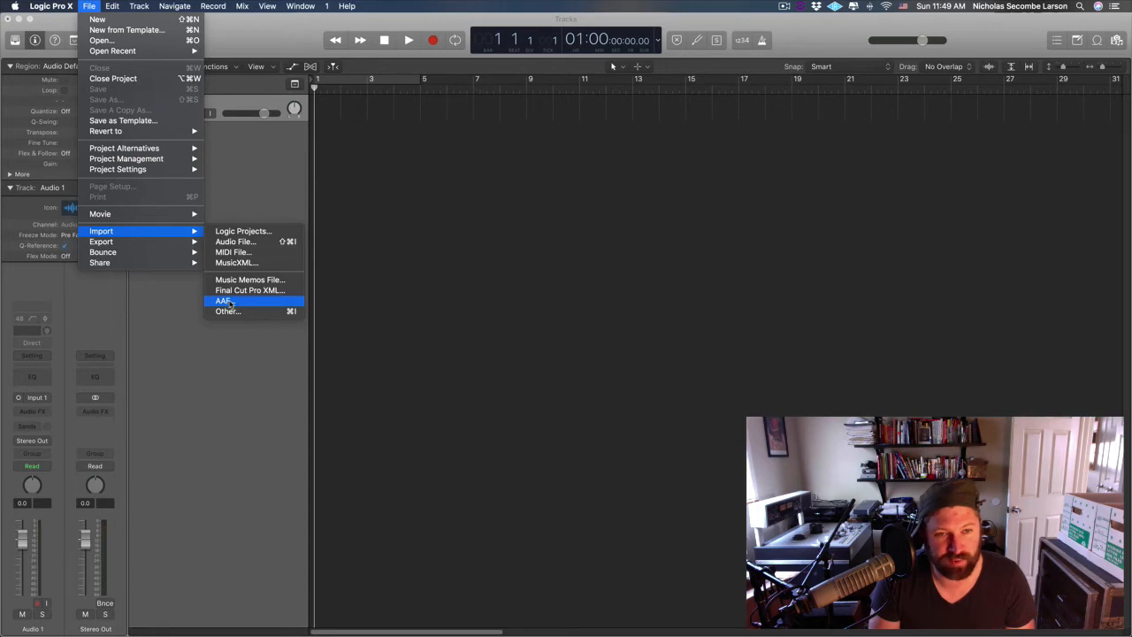
mouse_move(249, 290)
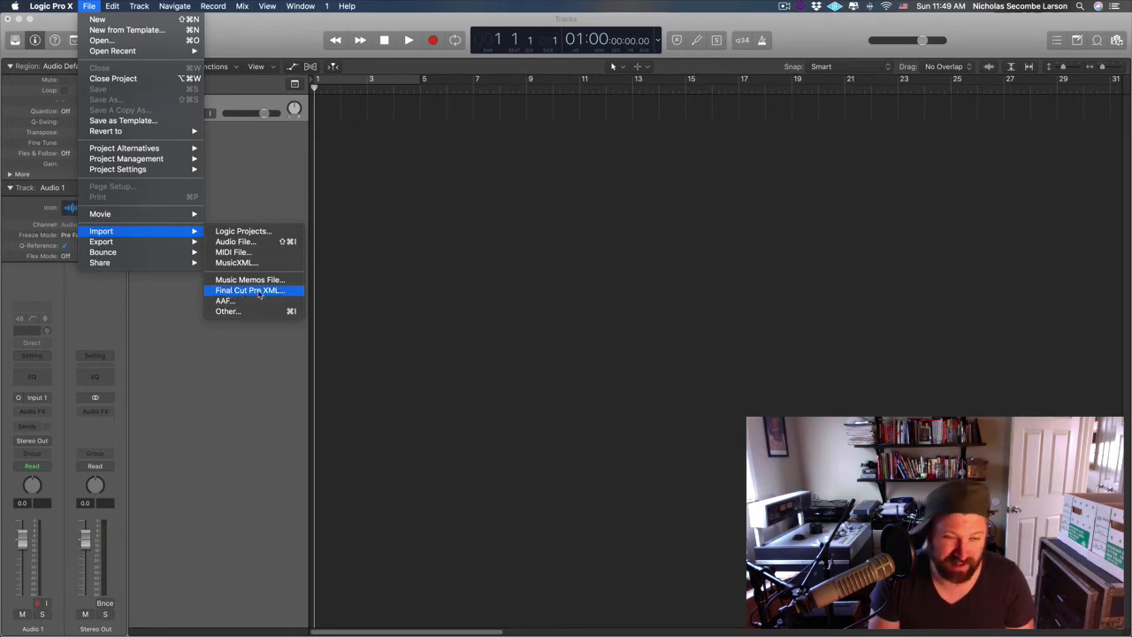
mouse_move(249, 280)
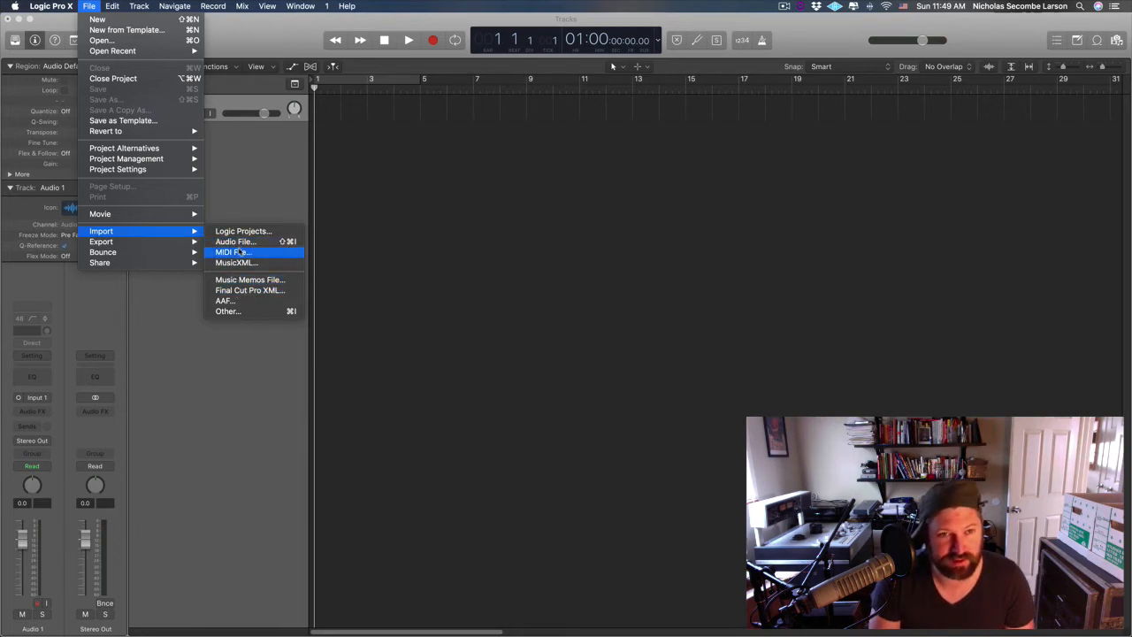
mouse_move(226, 301)
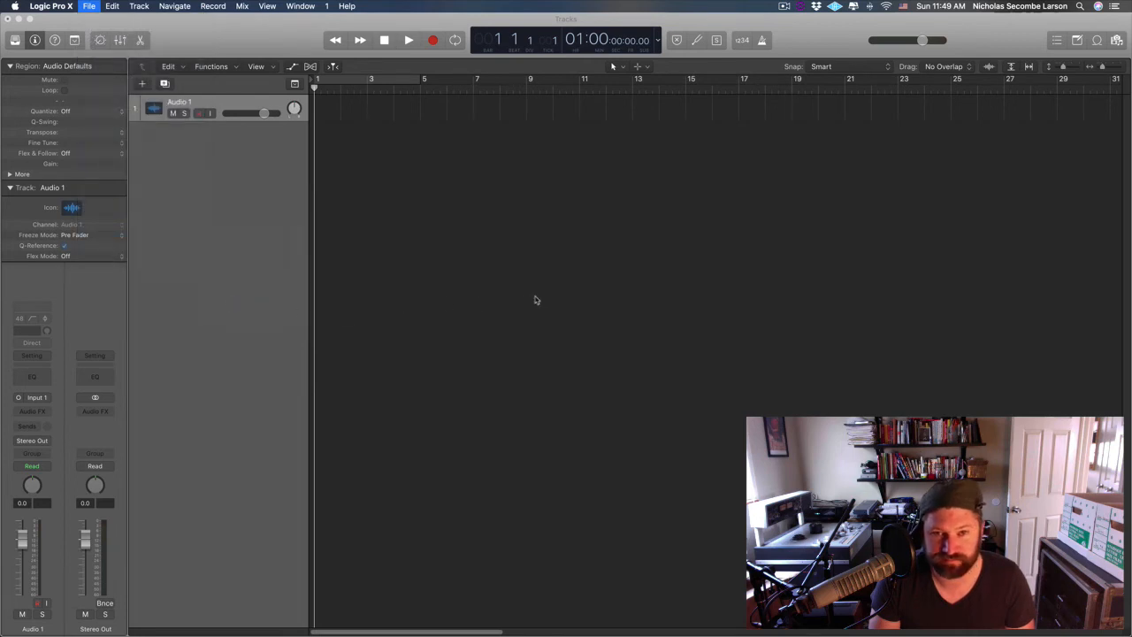
Start an AAF import from the File menu and pick AAF Export 1 from its folder.
left_click(88, 7)
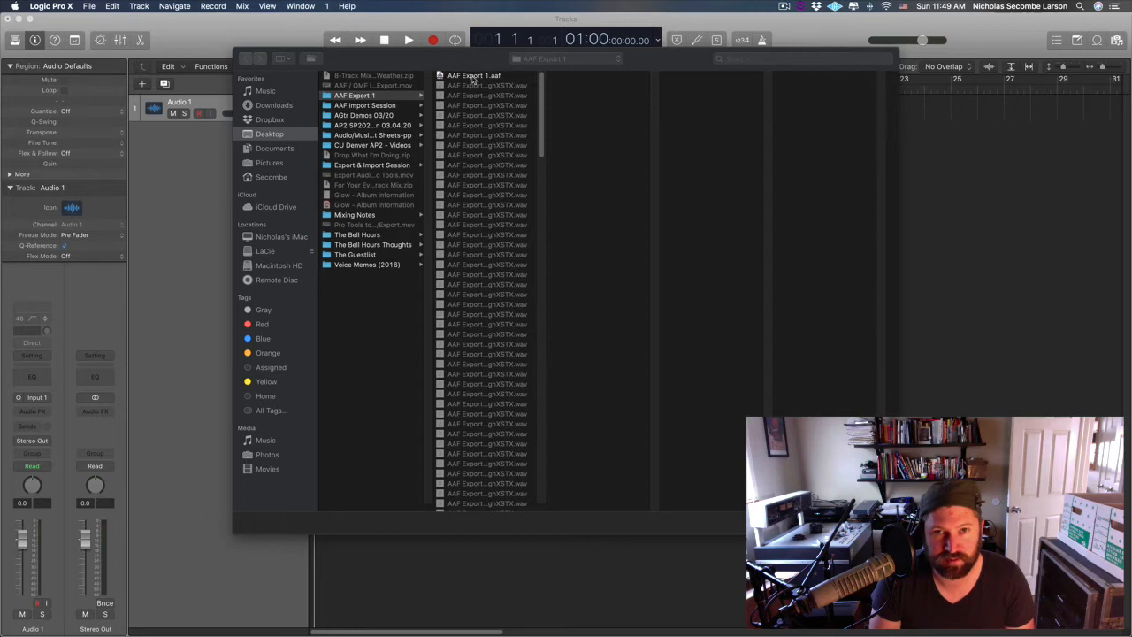
mouse_move(573, 106)
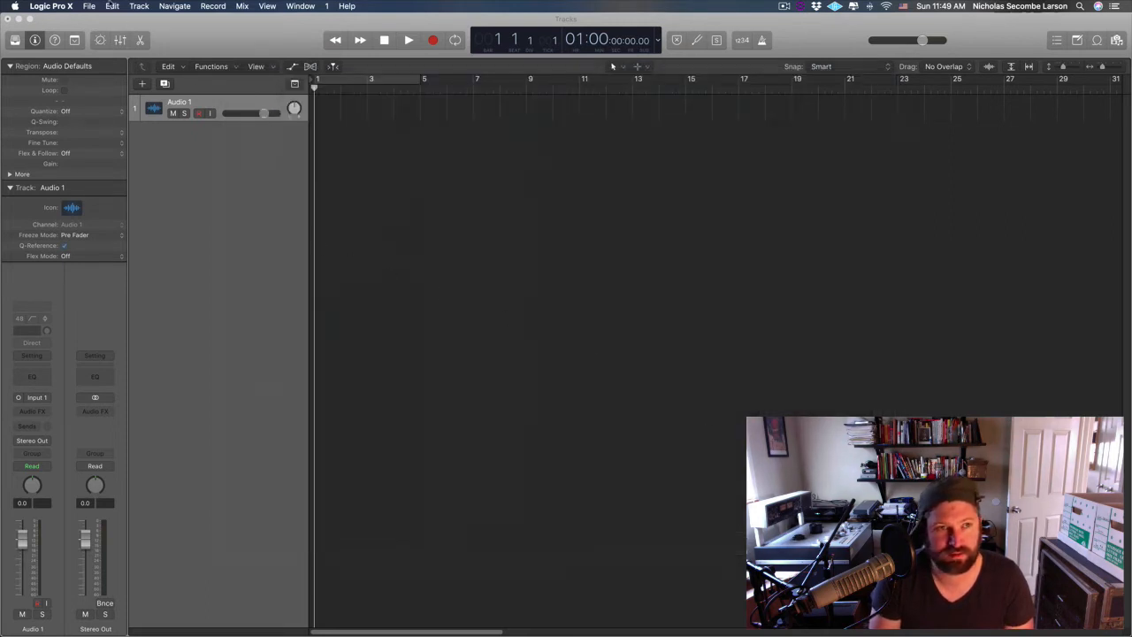
left_click(89, 7)
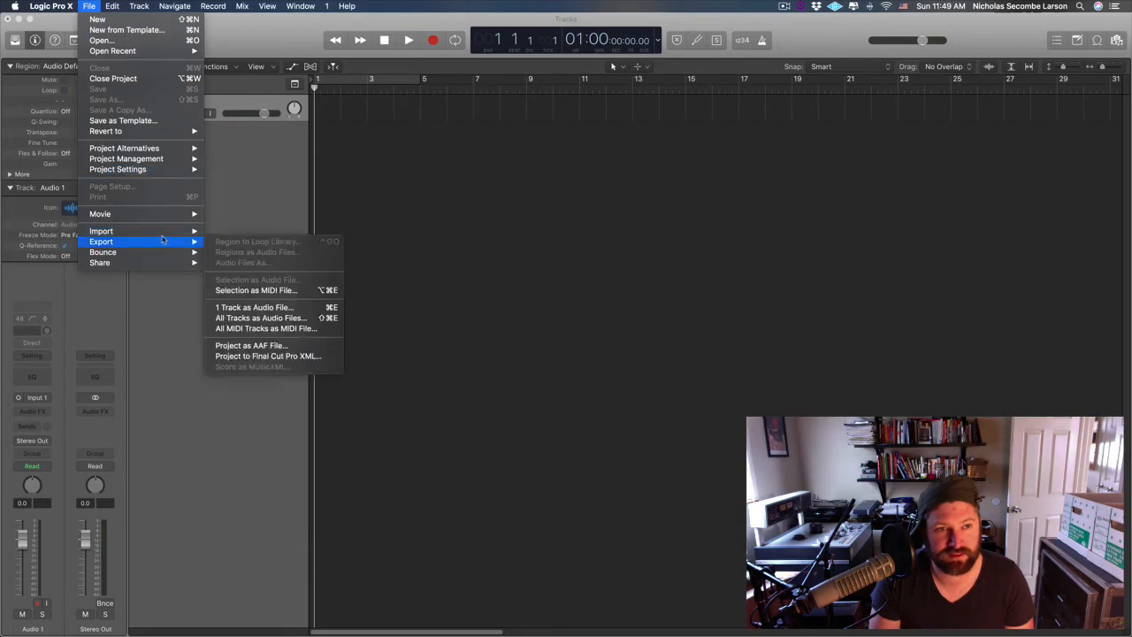
left_click(383, 216)
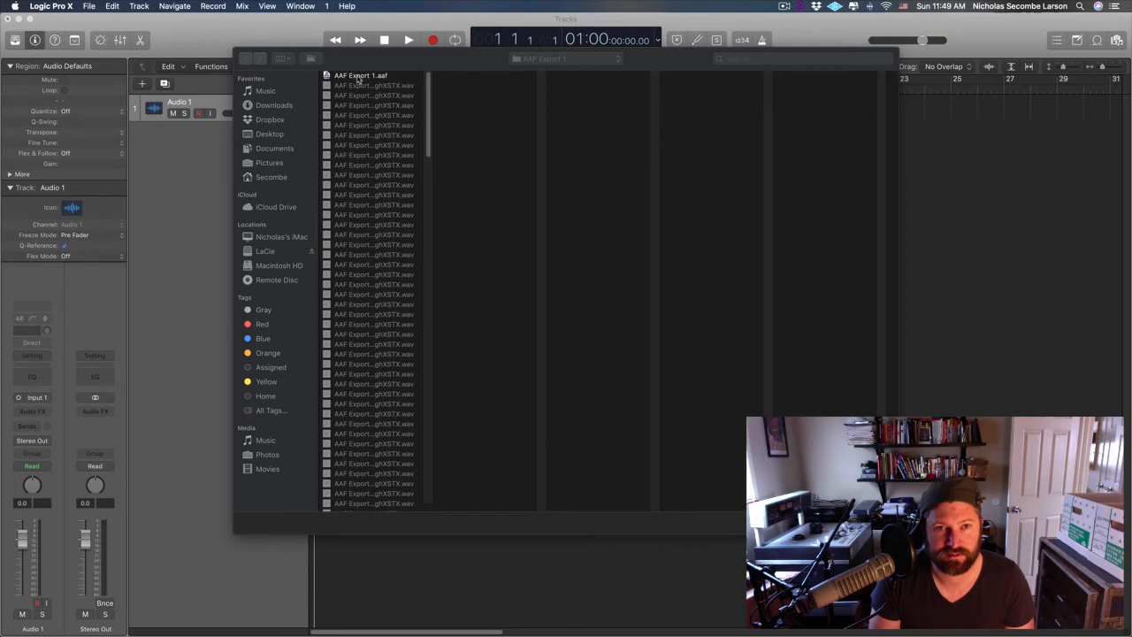
scroll("down", 3)
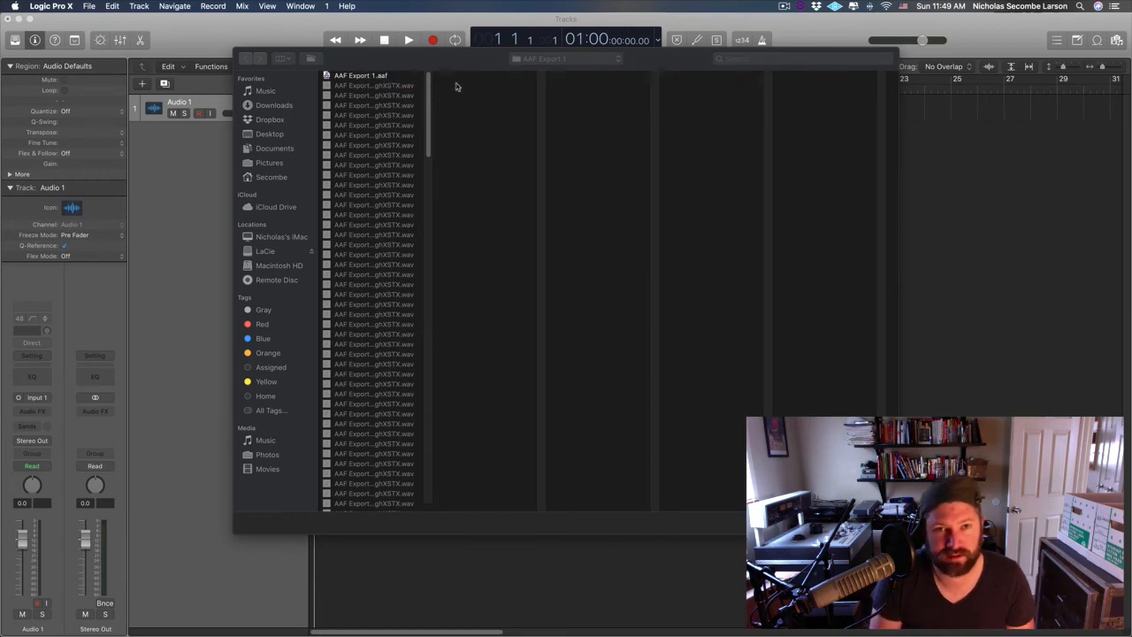
left_click(362, 74)
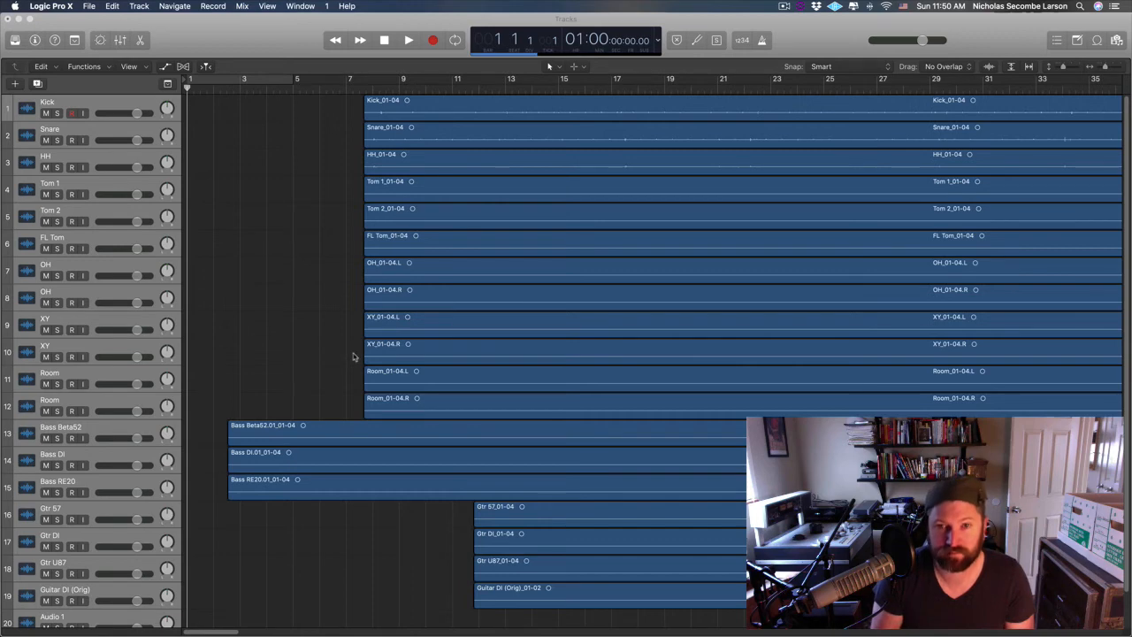
mouse_move(403, 236)
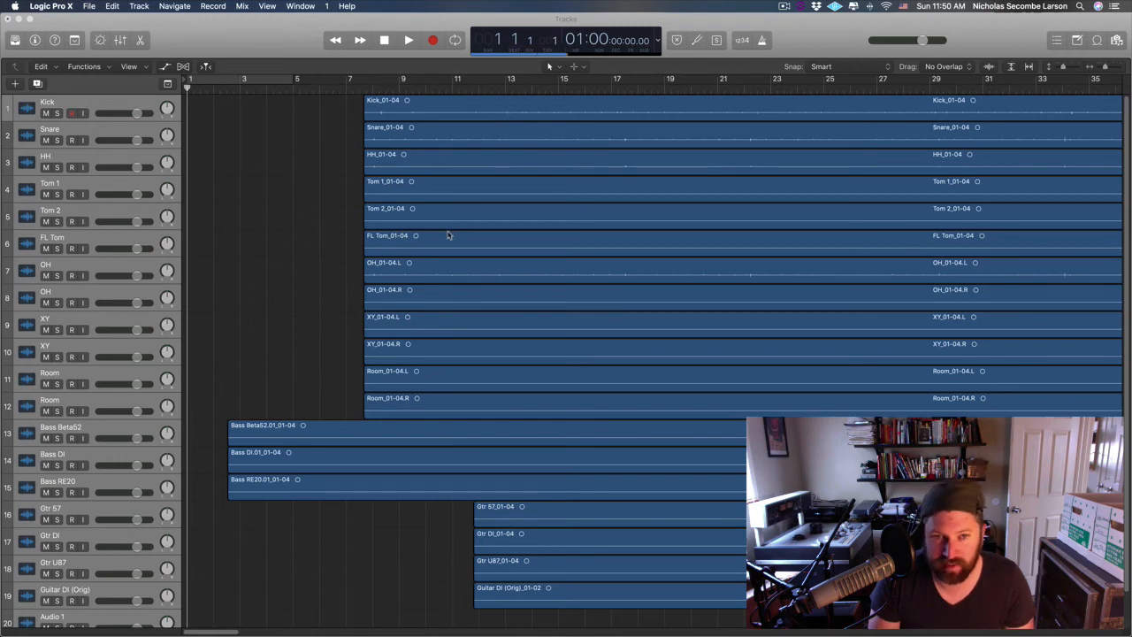
mouse_move(322, 400)
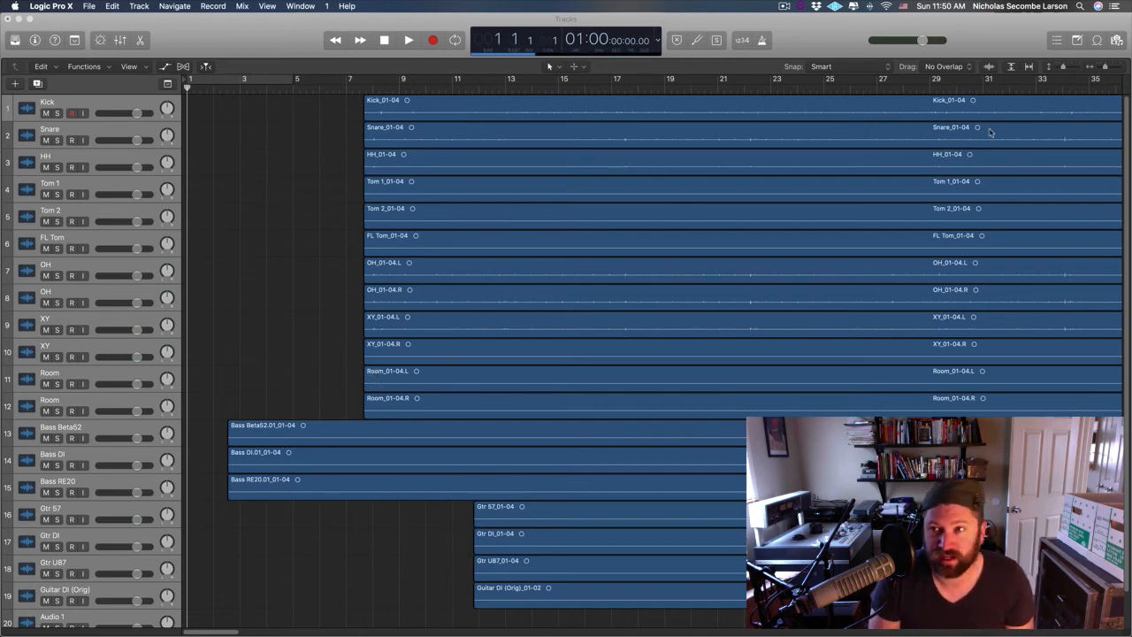
Show the Event List to review the imported drum, bass and guitar regions' event data.
left_click(1057, 39)
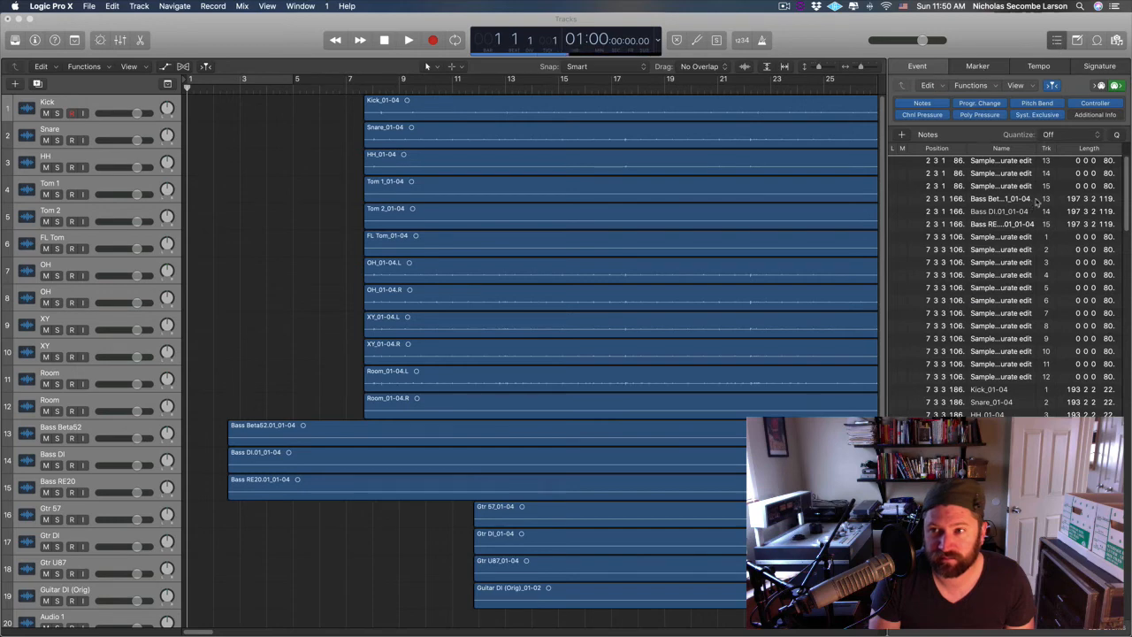
scroll("down", 3)
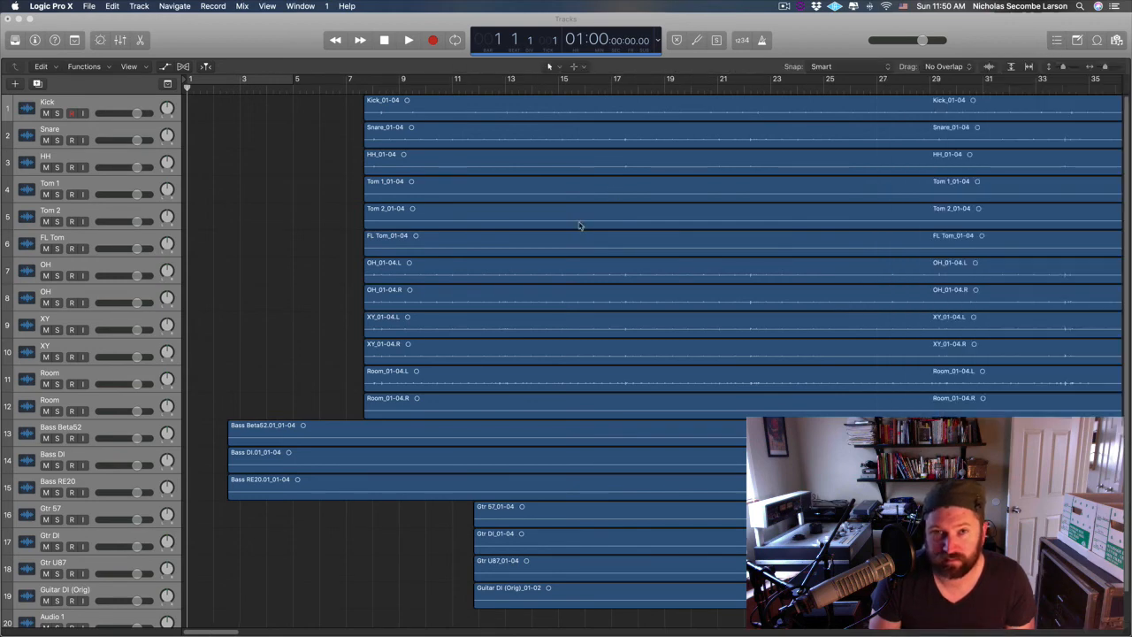
mouse_move(297, 237)
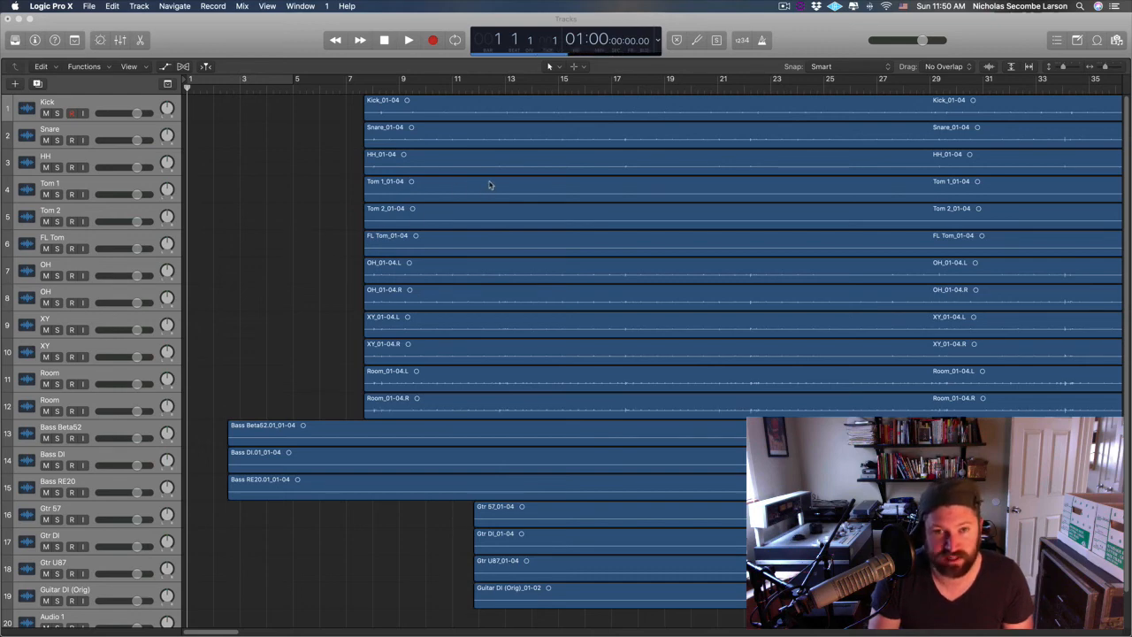
mouse_move(471, 191)
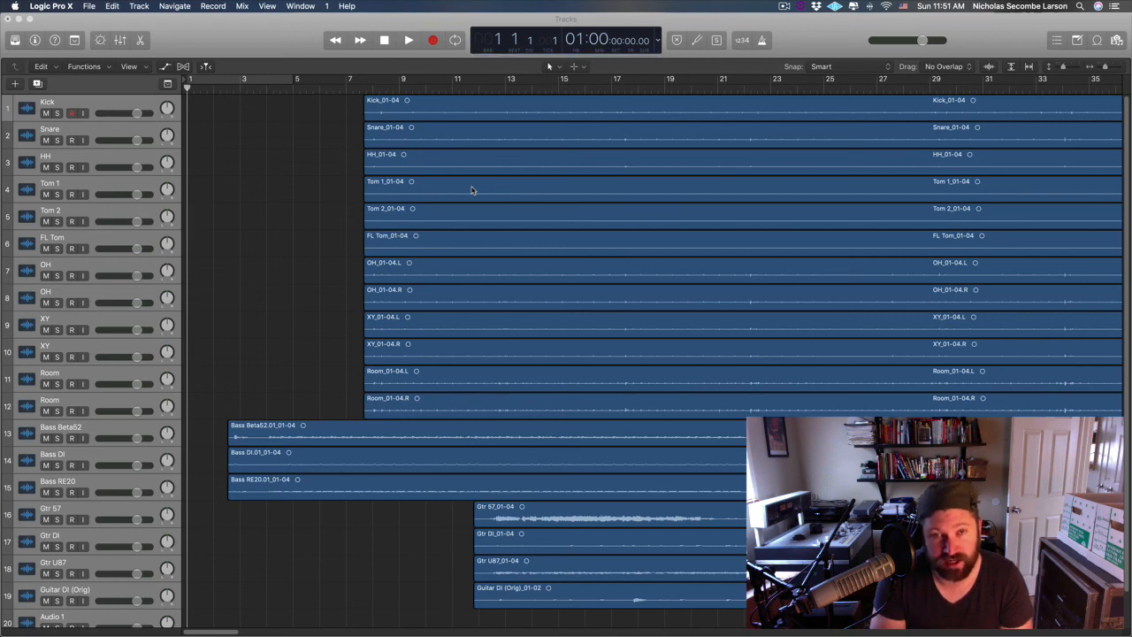
mouse_move(407, 205)
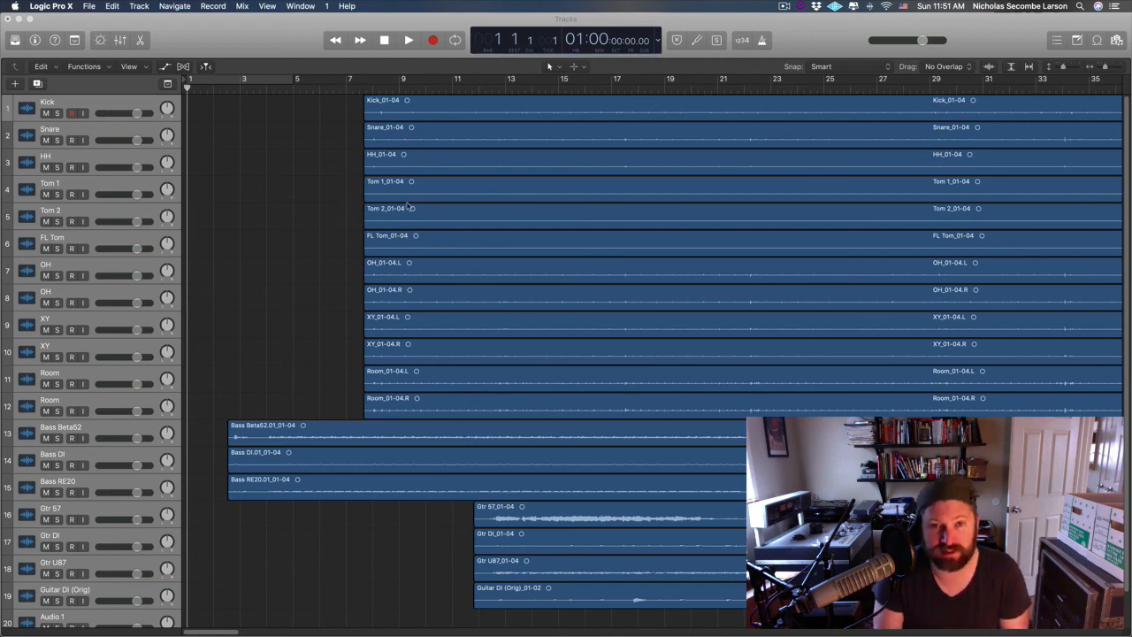
mouse_move(273, 19)
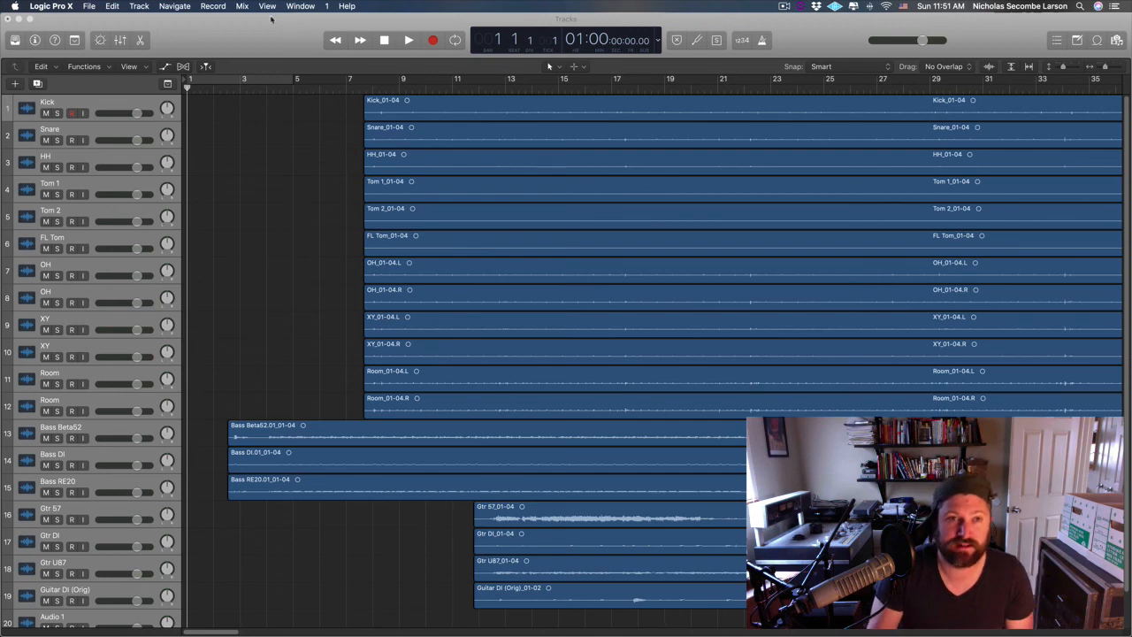